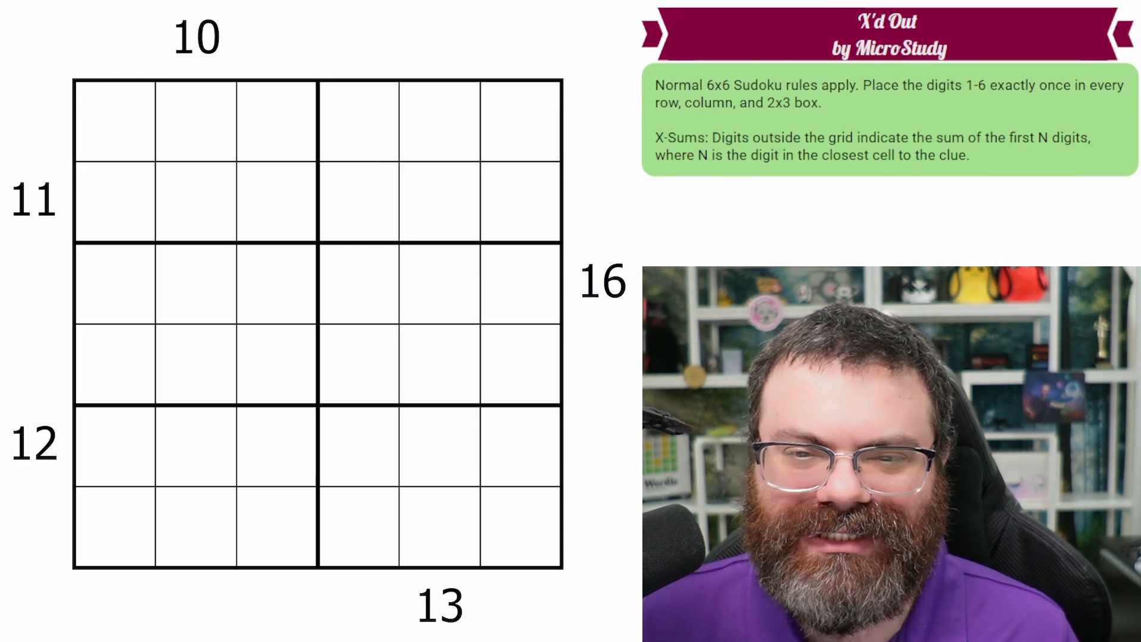
Step: Highlight the top row, the top-left box and column 2 to illustrate the X-Sums rules
{"action": "left_click", "coordinate": [526, 132]}
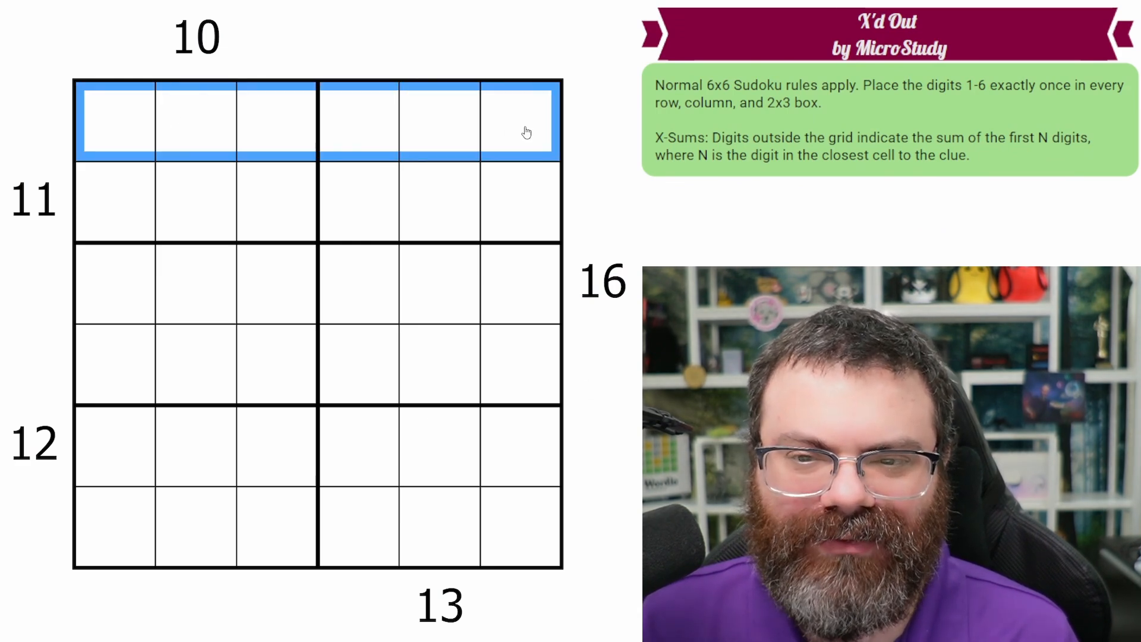
{"action": "left_click", "coordinate": [269, 204]}
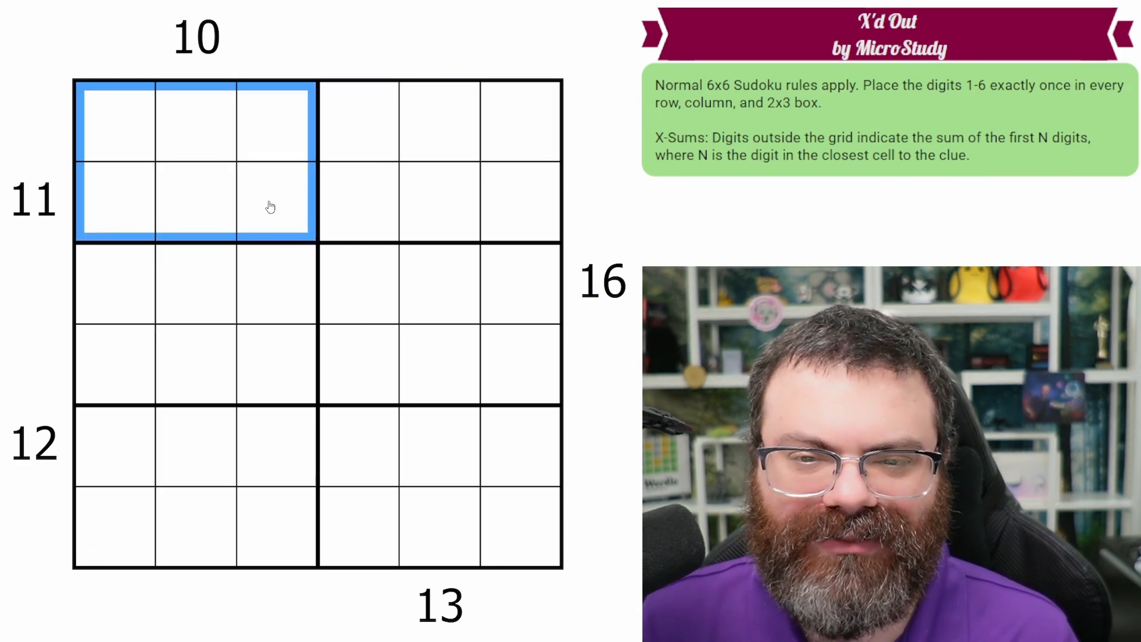
{"action": "mouse_move", "coordinate": [305, 224]}
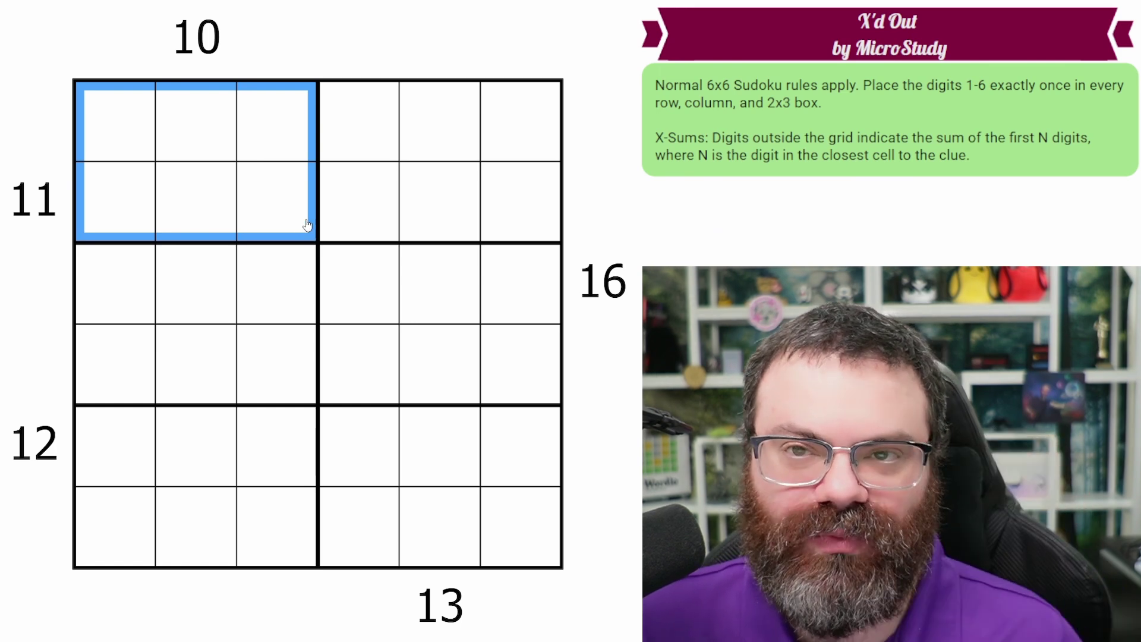
{"action": "mouse_move", "coordinate": [224, 211]}
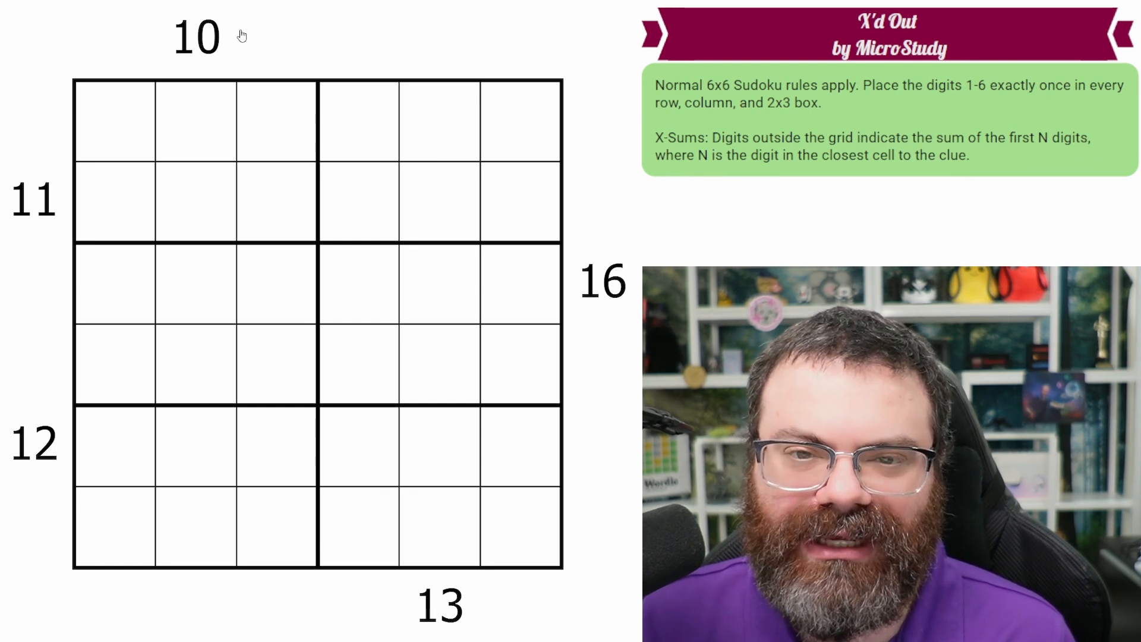
{"action": "mouse_move", "coordinate": [175, 196]}
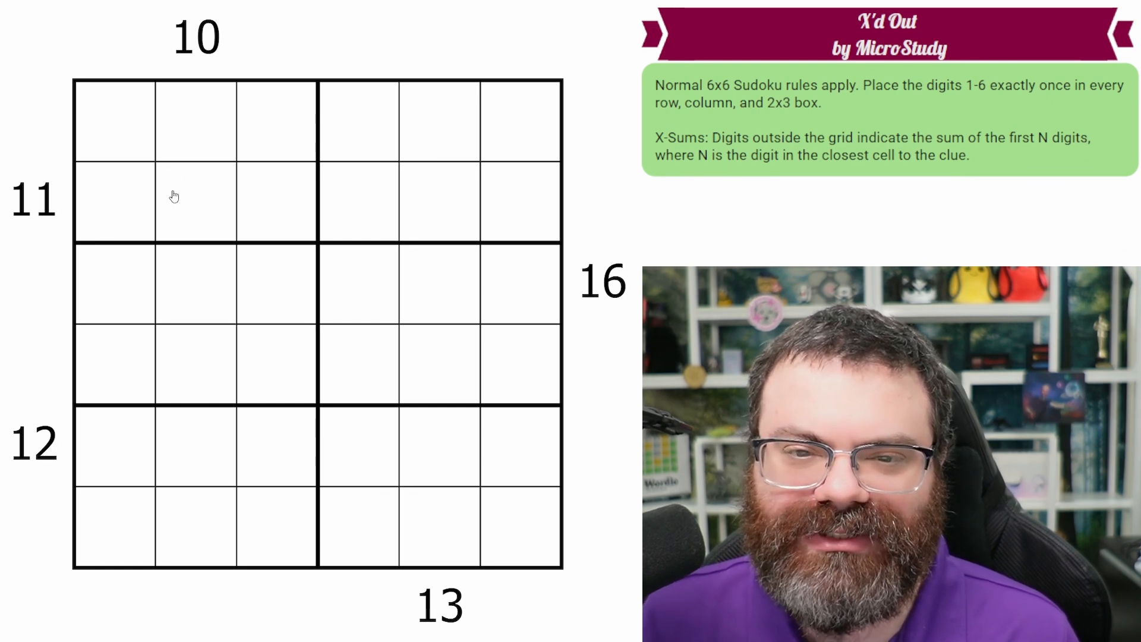
{"action": "left_click", "coordinate": [195, 122]}
{"action": "type", "text": "4"}
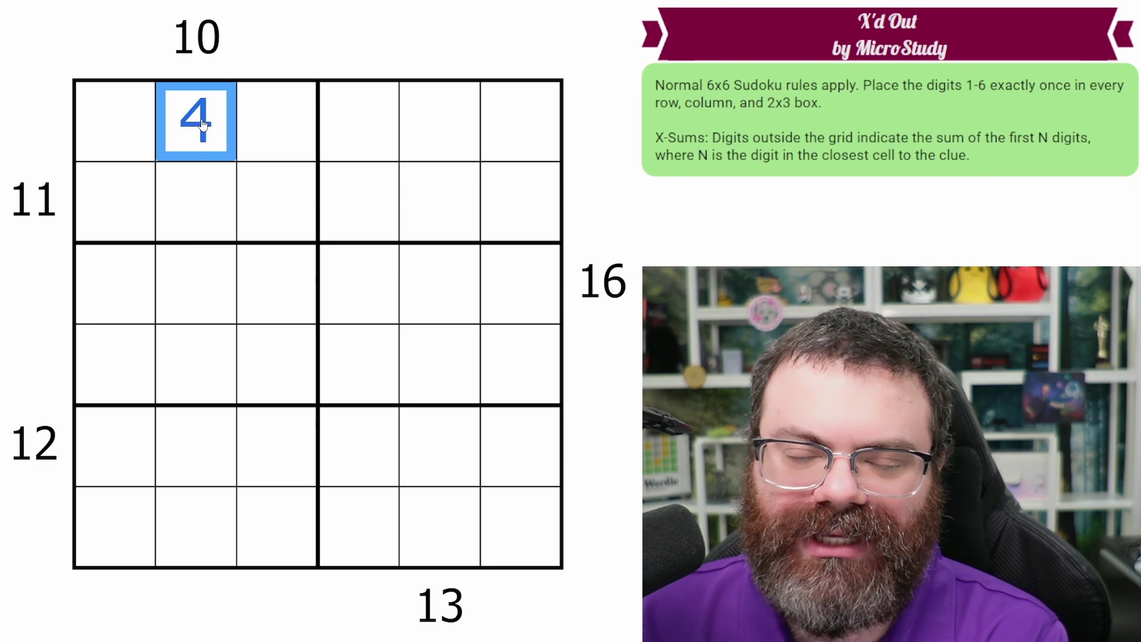
{"action": "mouse_move", "coordinate": [209, 75]}
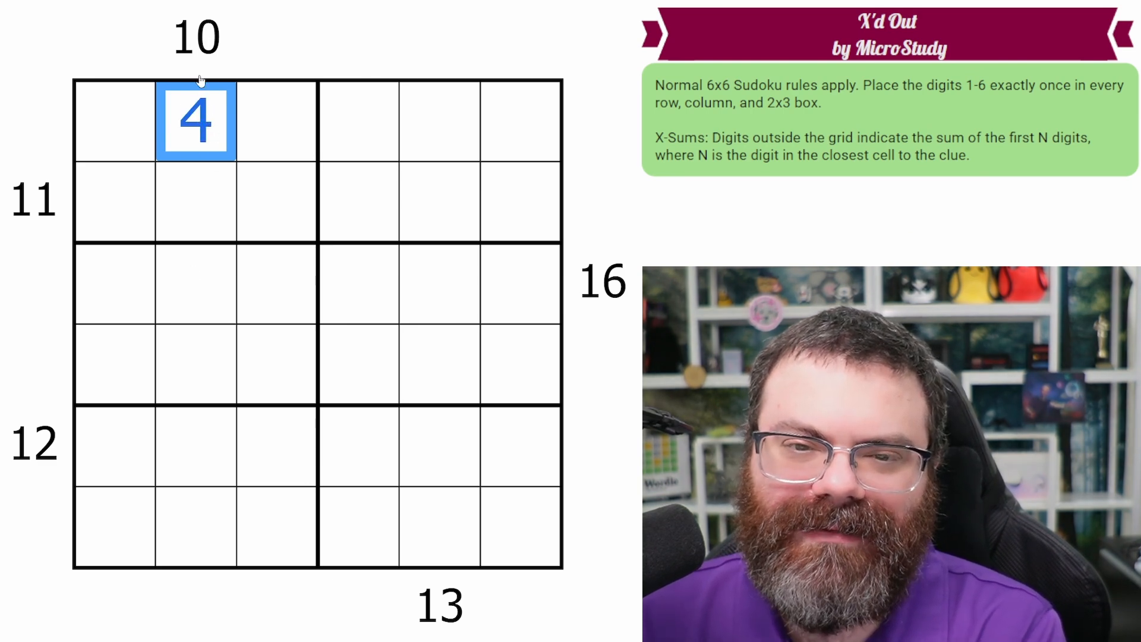
{"action": "left_click_drag", "start_coordinate": [195, 121], "coordinate": [195, 360]}
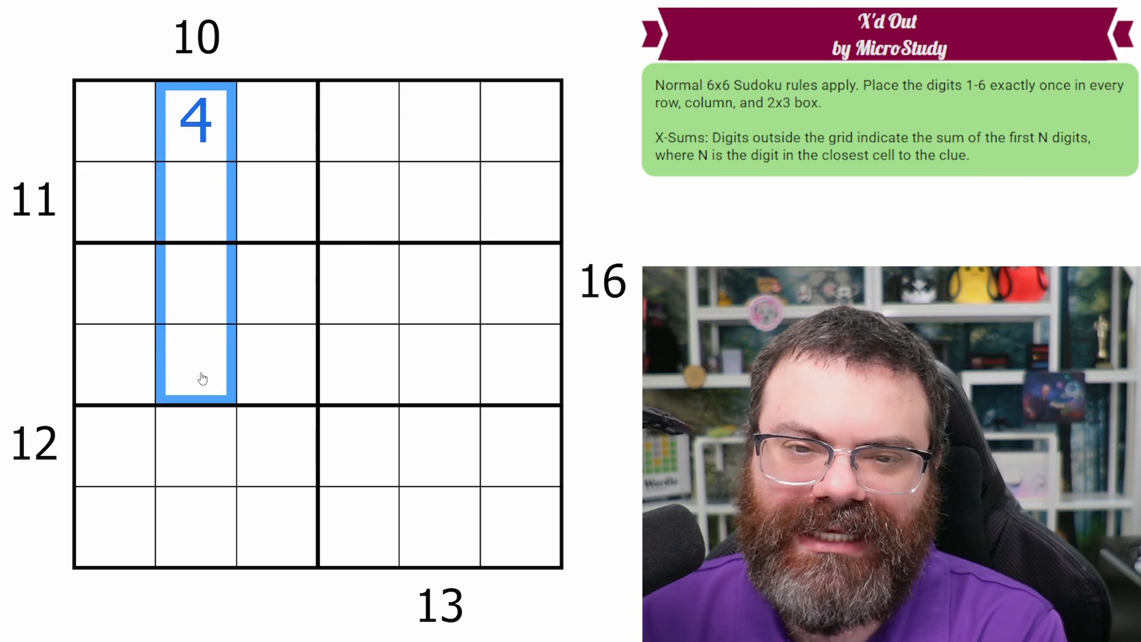
{"action": "mouse_move", "coordinate": [414, 221]}
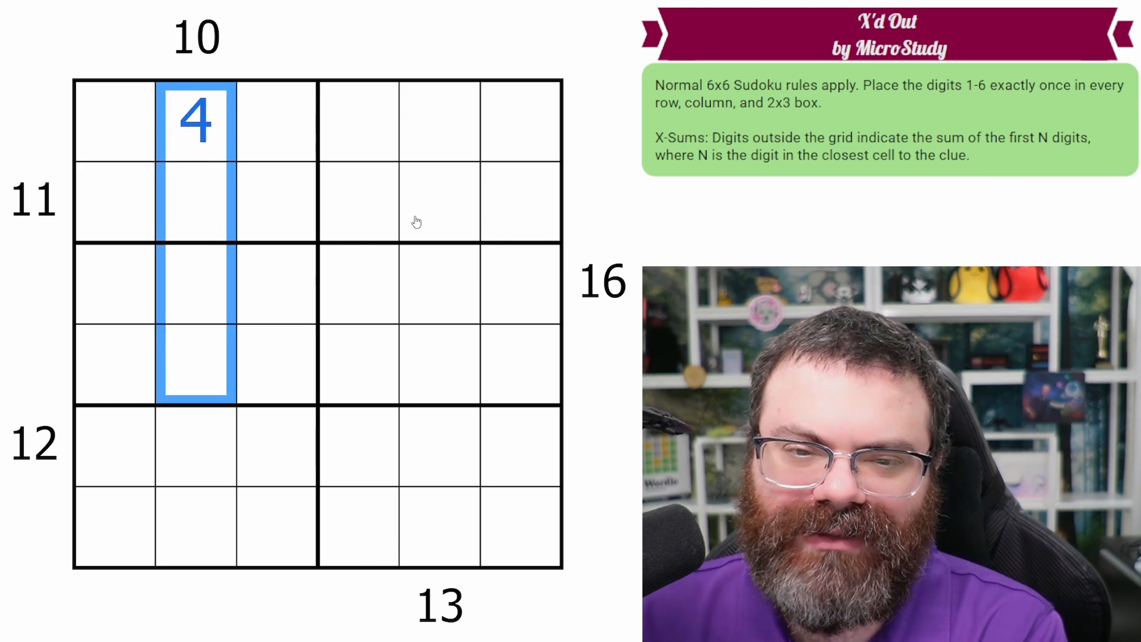
{"action": "mouse_move", "coordinate": [438, 93]}
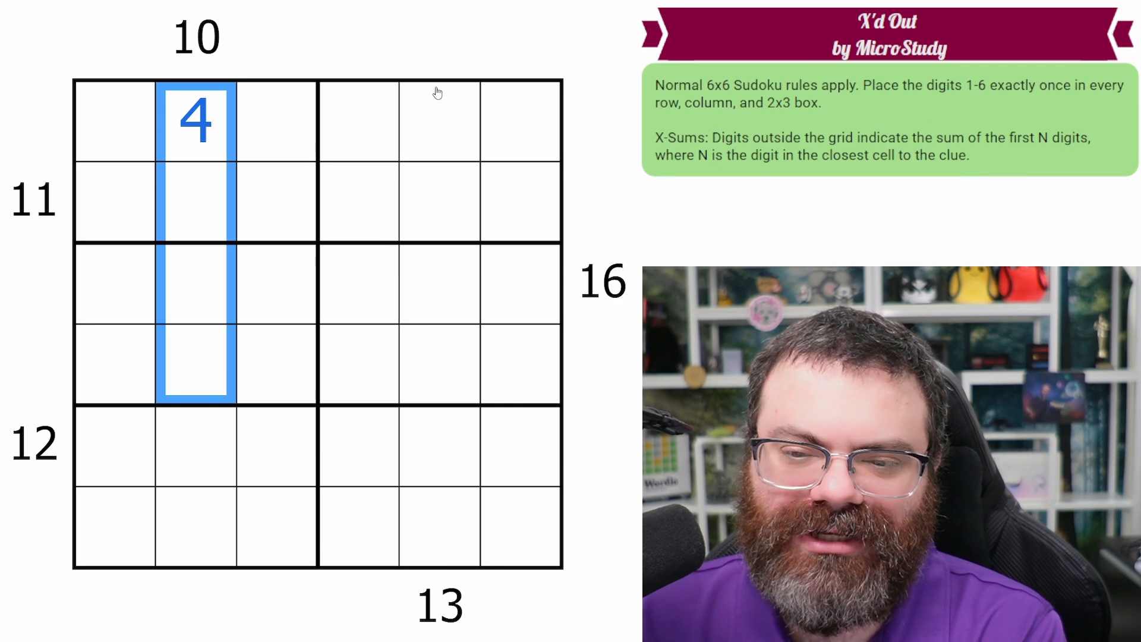
{"action": "left_click", "coordinate": [440, 528]}
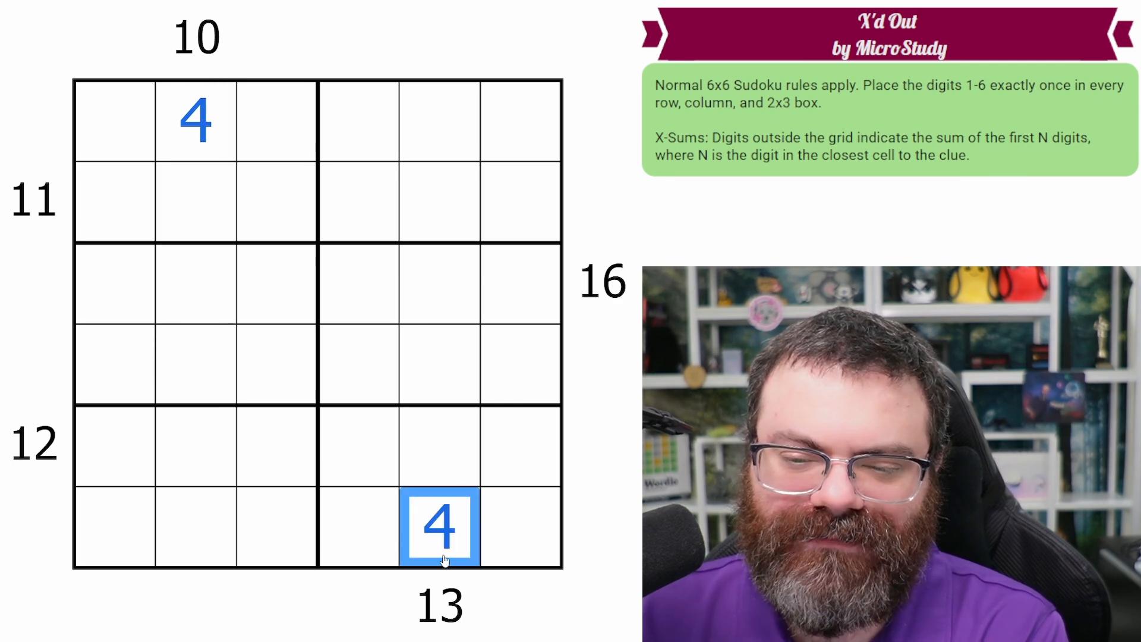
{"action": "left_click", "coordinate": [195, 120]}
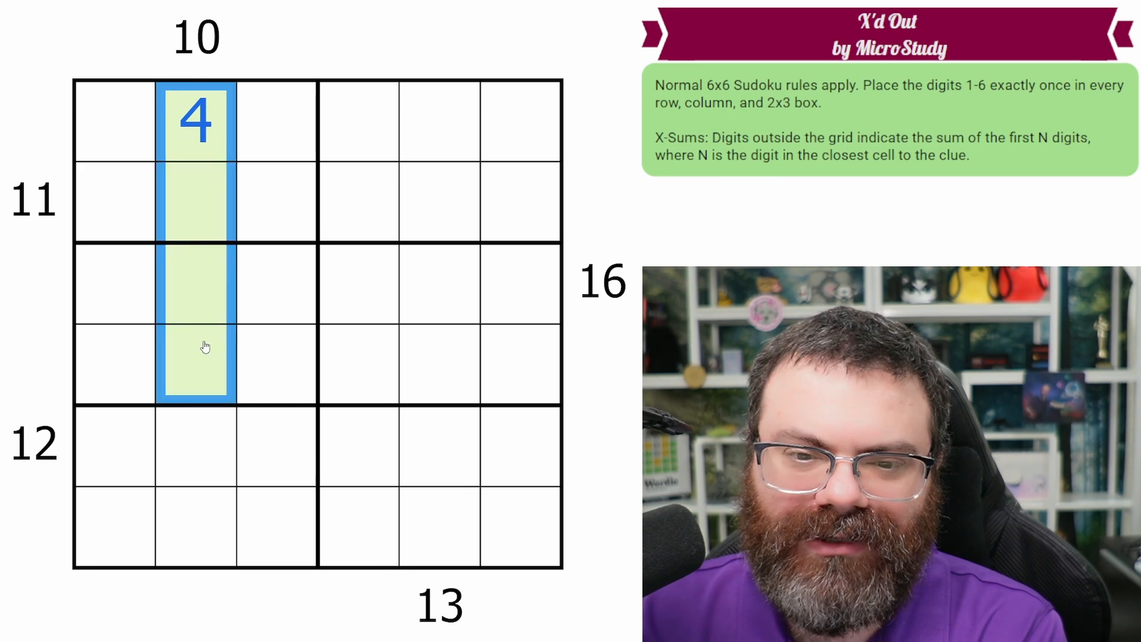
{"action": "mouse_move", "coordinate": [200, 53]}
{"action": "type", "text": "3"}
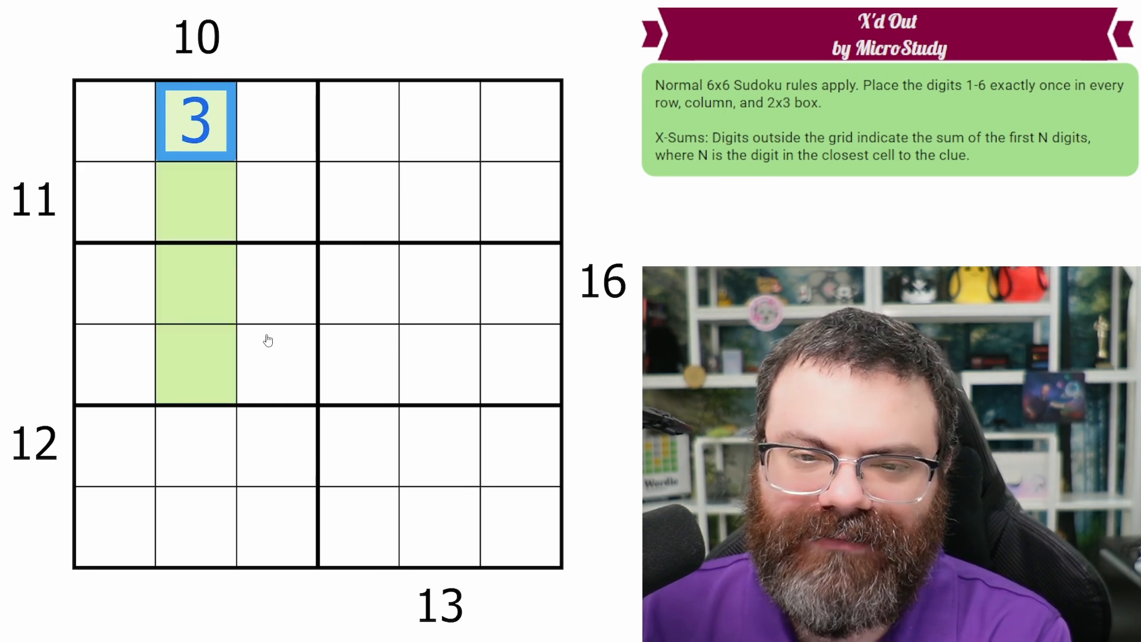
Step: Clear the illustrative markings and highlight the row beside clue 16
{"action": "left_click", "coordinate": [192, 282]}
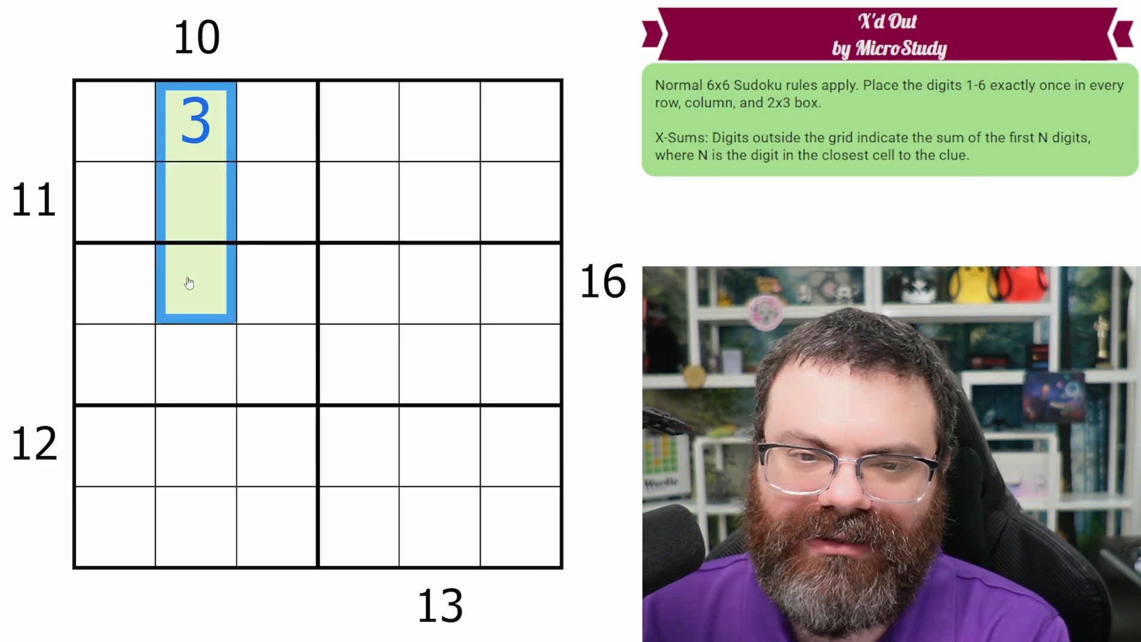
{"action": "mouse_move", "coordinate": [273, 204]}
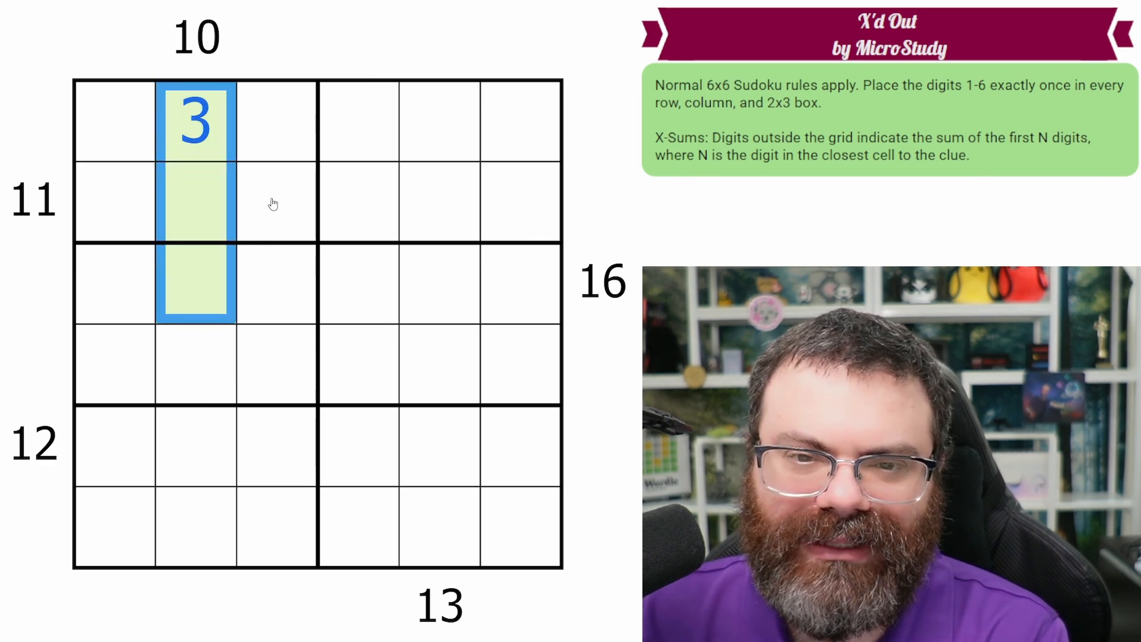
{"action": "left_click", "coordinate": [192, 208]}
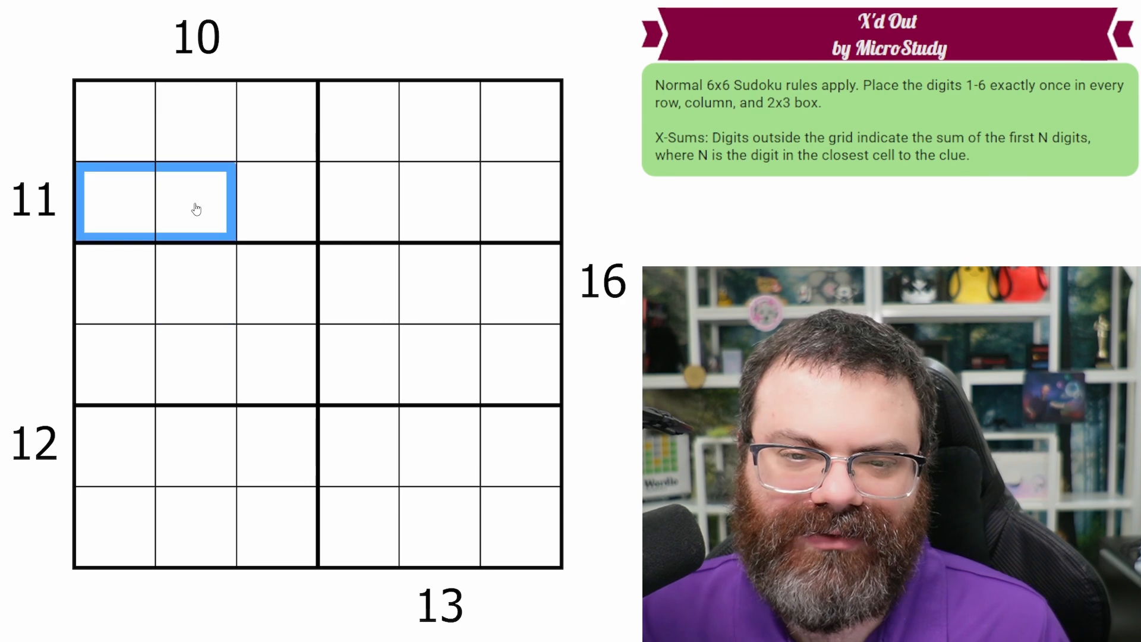
{"action": "left_click", "coordinate": [520, 284]}
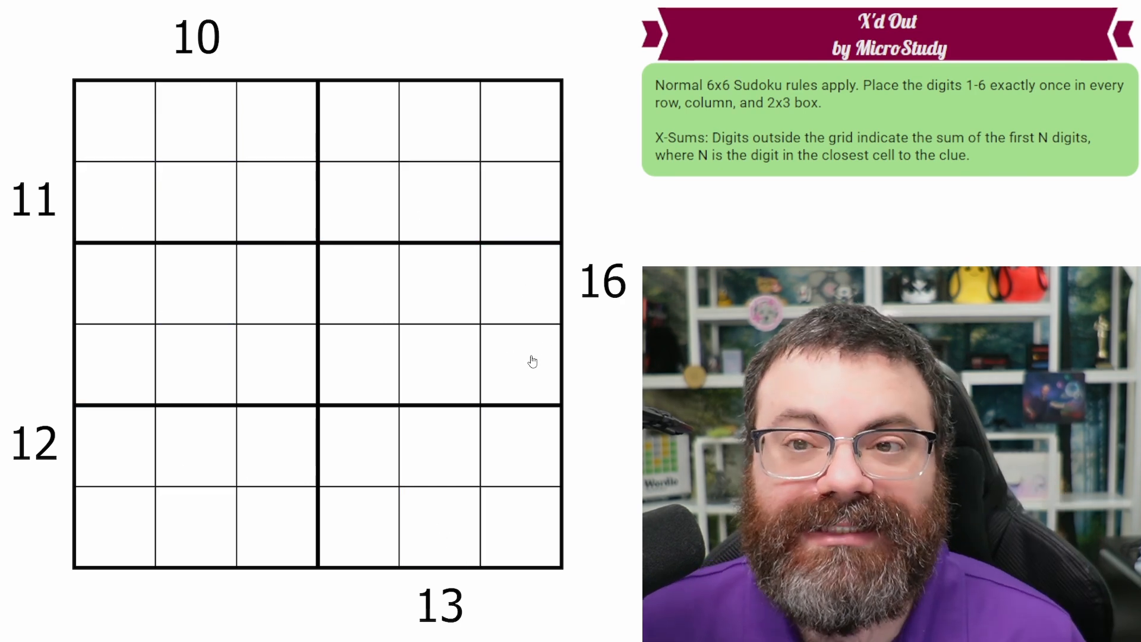
{"action": "mouse_move", "coordinate": [602, 390]}
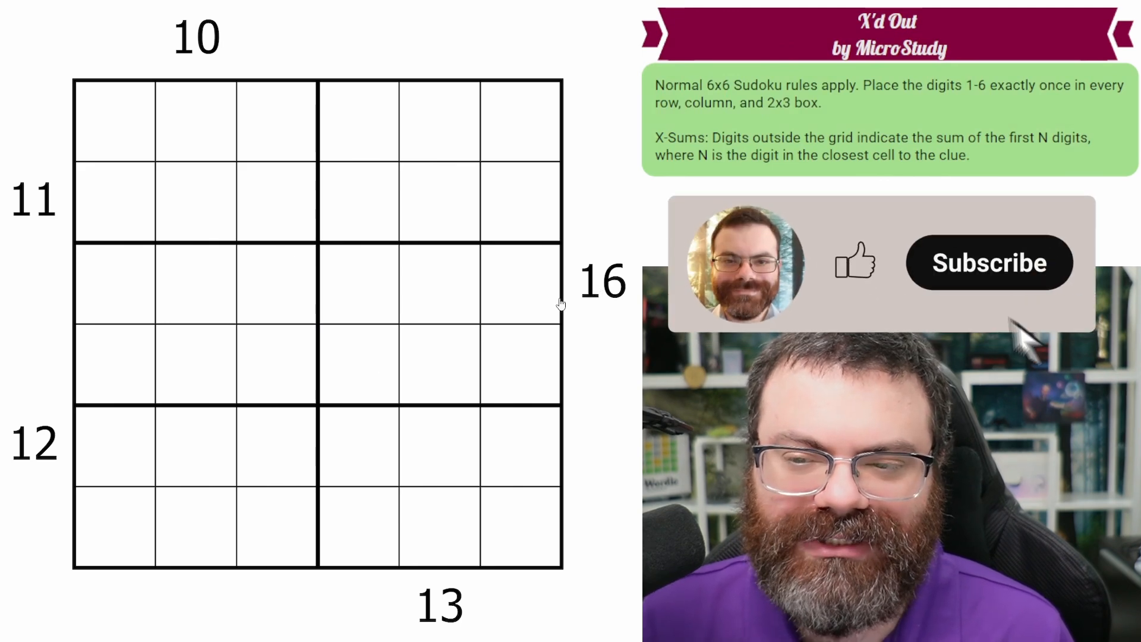
{"action": "left_click", "coordinate": [341, 284]}
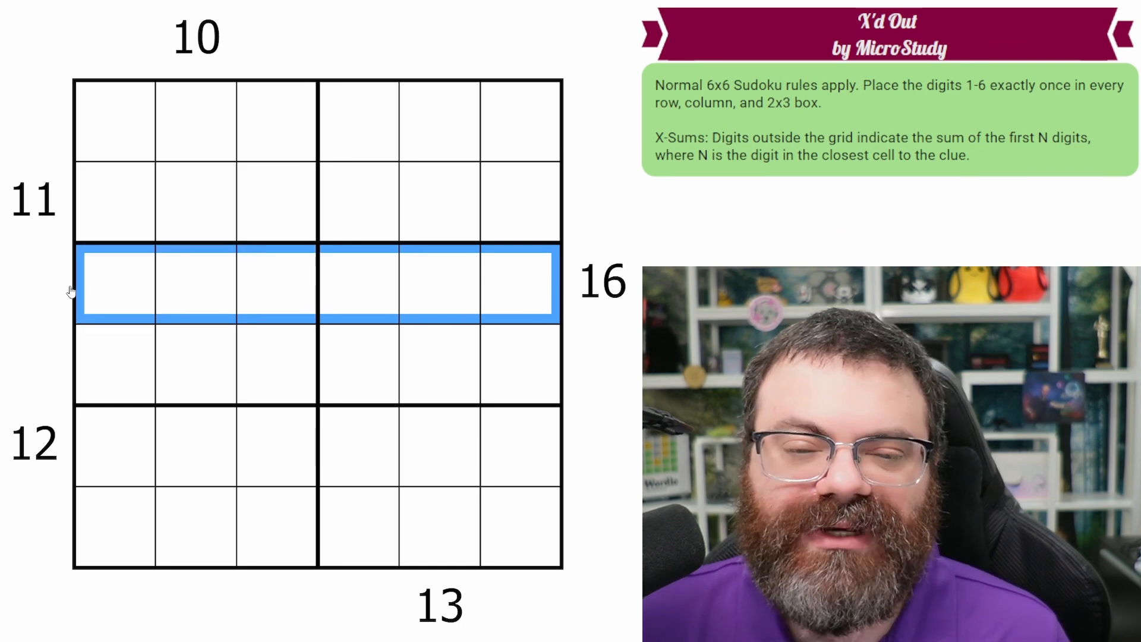
{"action": "mouse_move", "coordinate": [329, 289]}
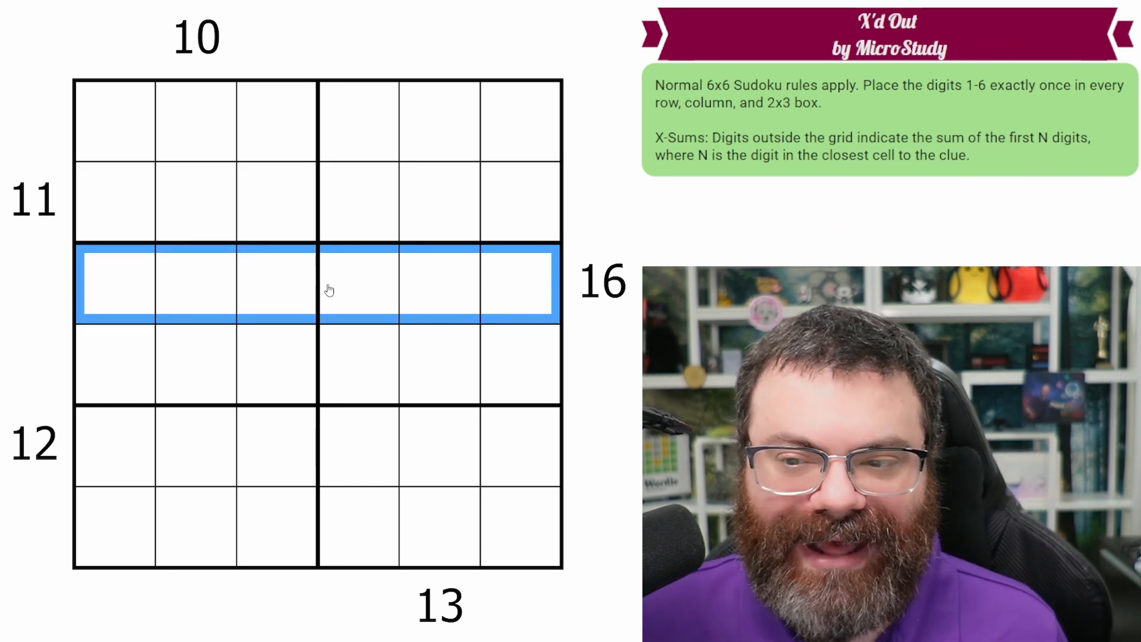
{"action": "mouse_move", "coordinate": [257, 288]}
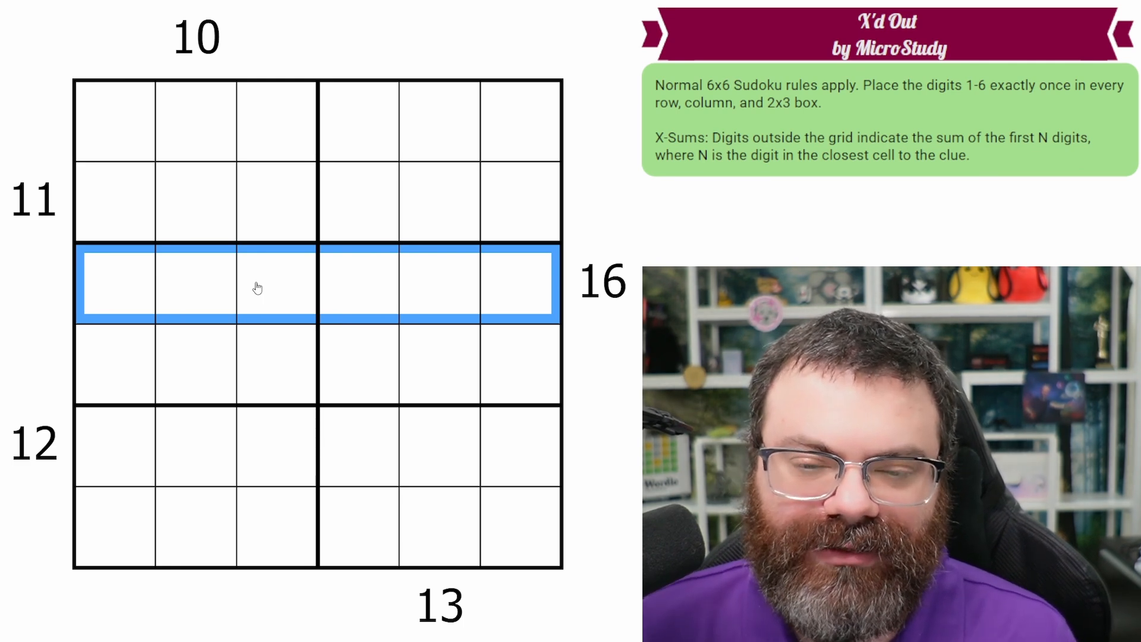
{"action": "mouse_move", "coordinate": [308, 273]}
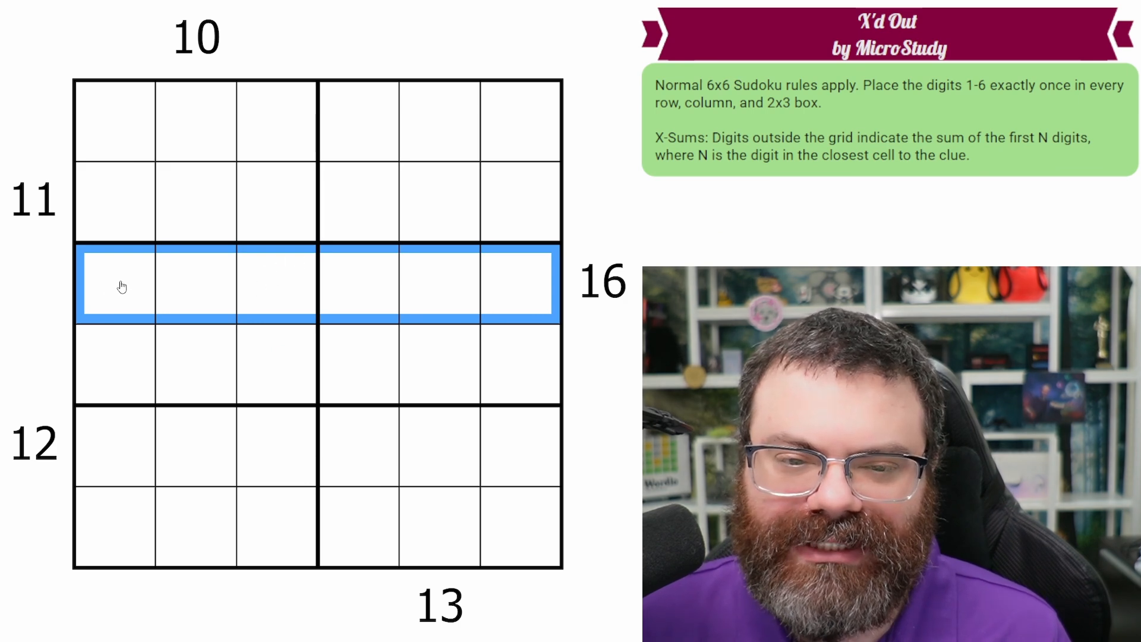
Step: Work on the first two cells of the clue-16 row, pencilling 23 there
{"action": "left_click", "coordinate": [113, 284]}
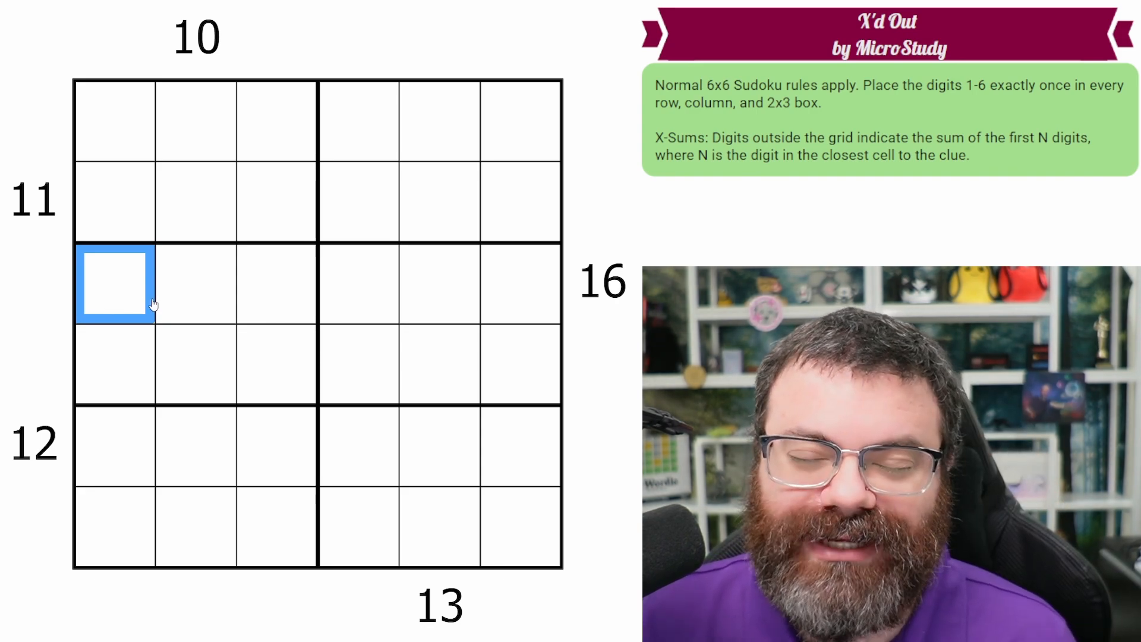
{"action": "mouse_move", "coordinate": [582, 305]}
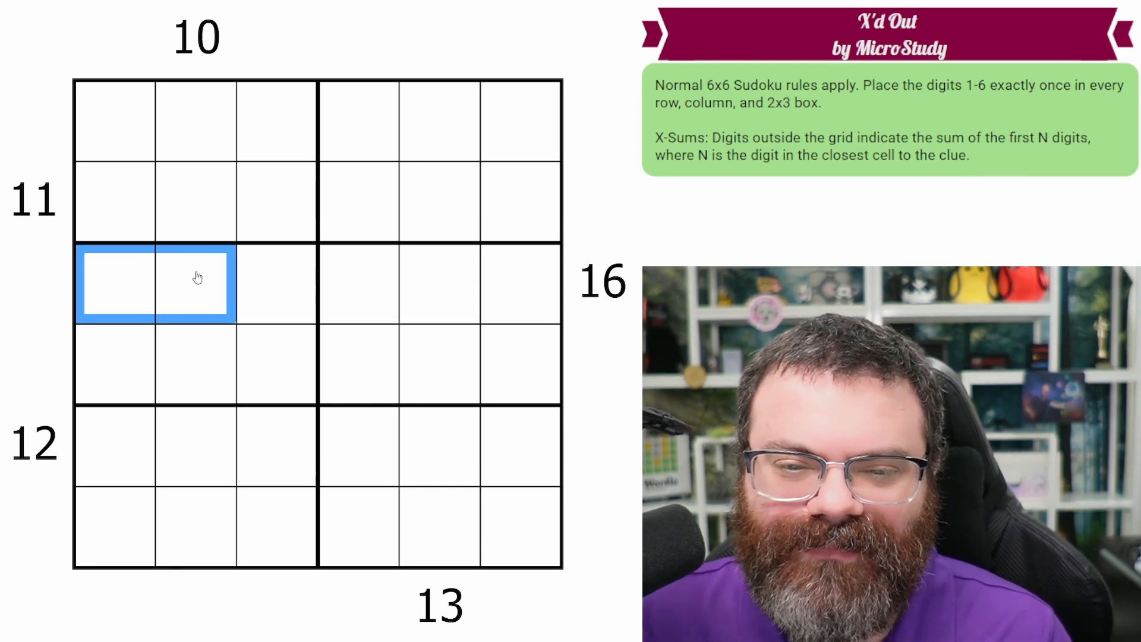
{"action": "left_click", "coordinate": [115, 284]}
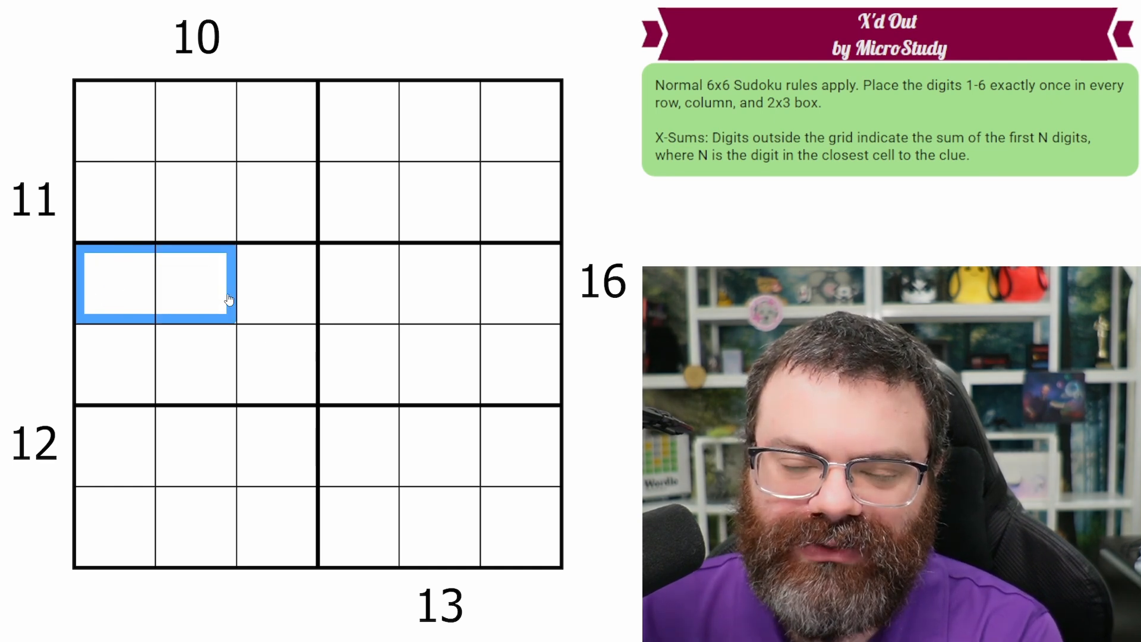
{"action": "mouse_move", "coordinate": [168, 293]}
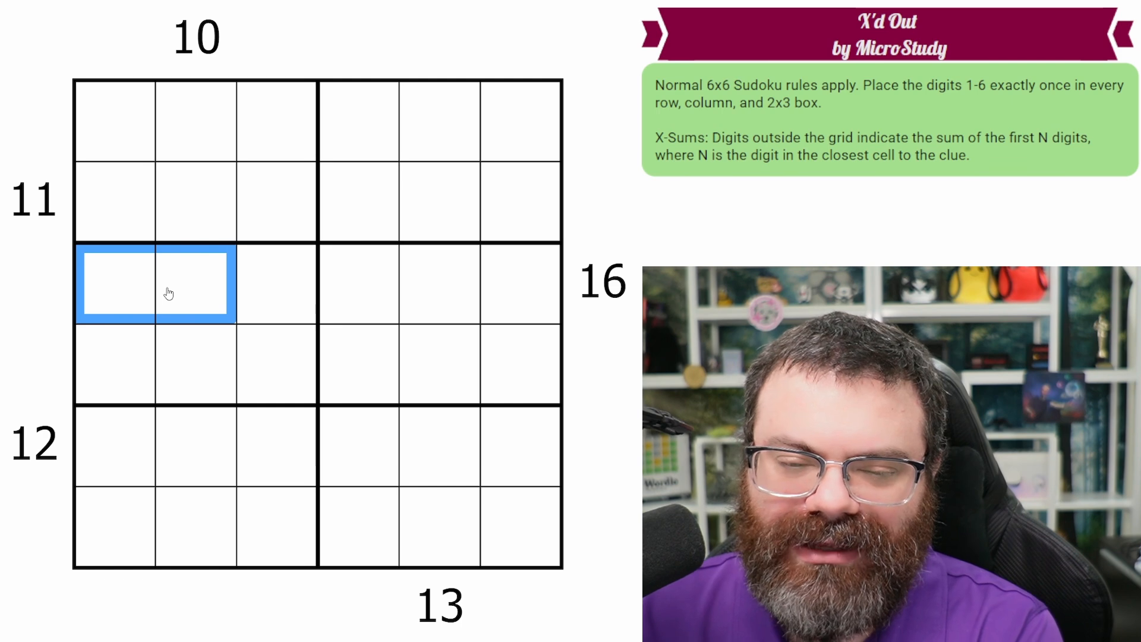
{"action": "left_click", "coordinate": [117, 286]}
{"action": "type", "text": "5"}
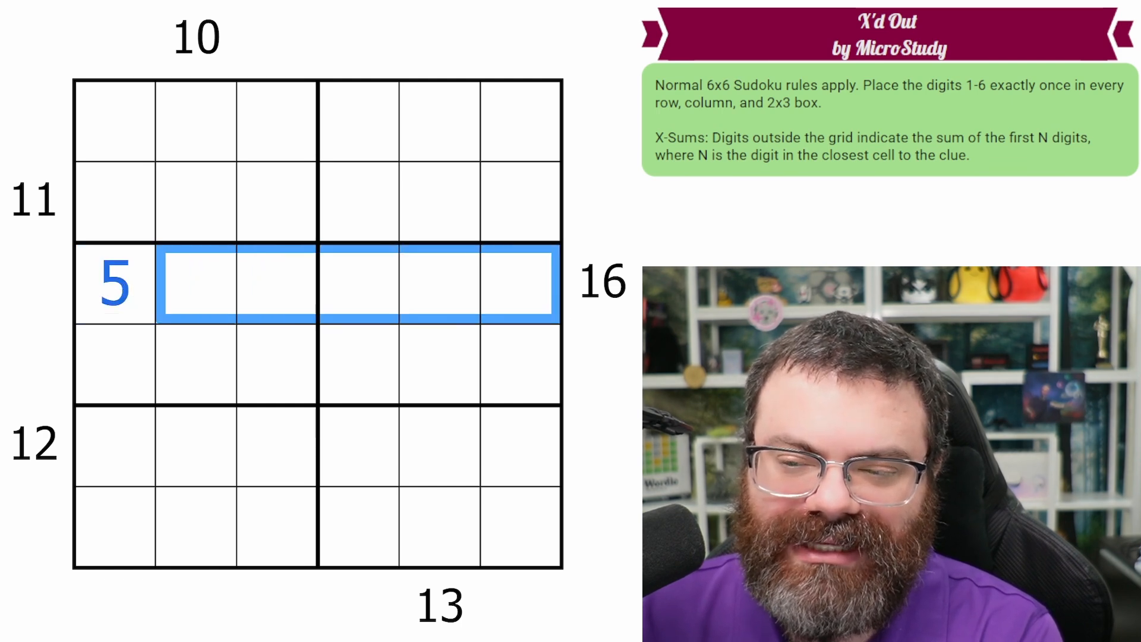
{"action": "left_click", "coordinate": [114, 284]}
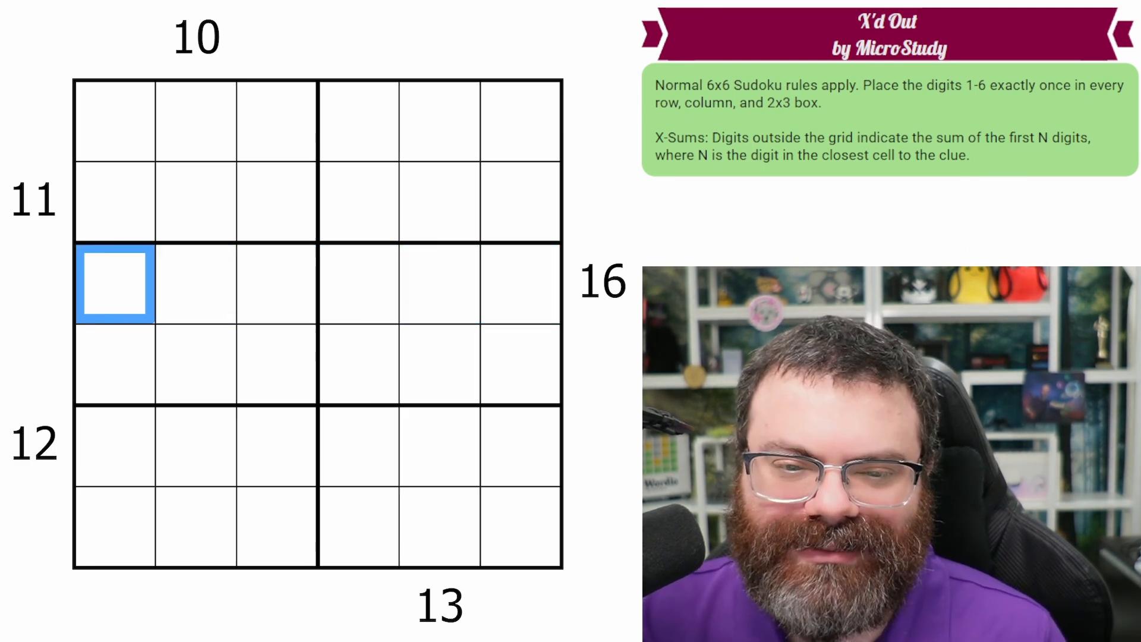
Step: Shade the last four cells of the clue-16 row, note 156 candidates and place 4 at the end
{"action": "left_click", "coordinate": [195, 285]}
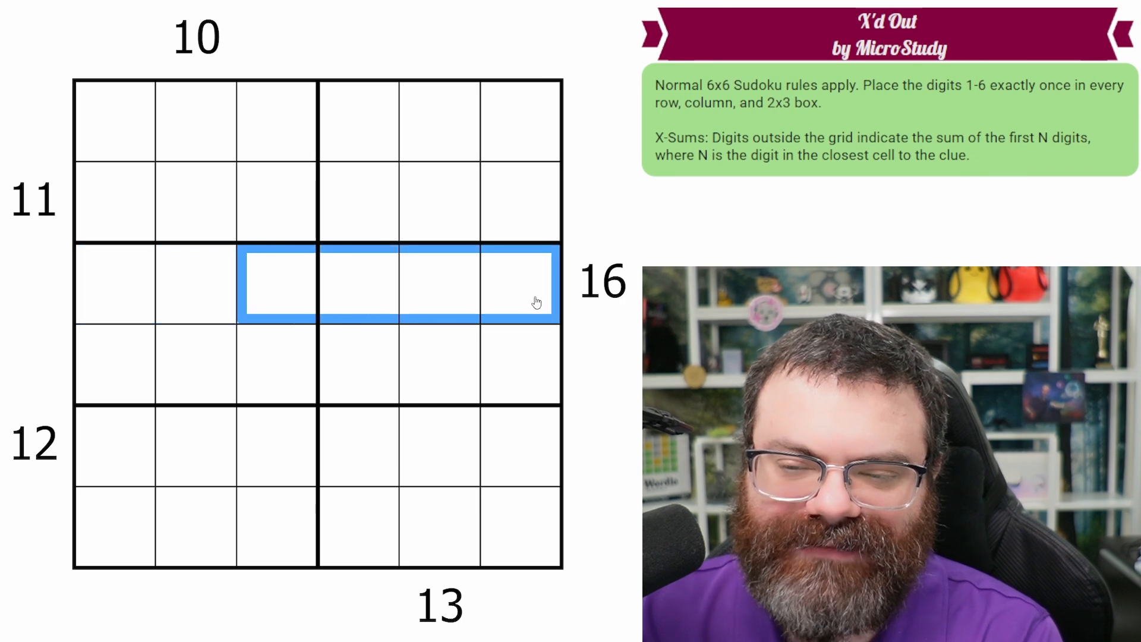
{"action": "left_click", "coordinate": [520, 366]}
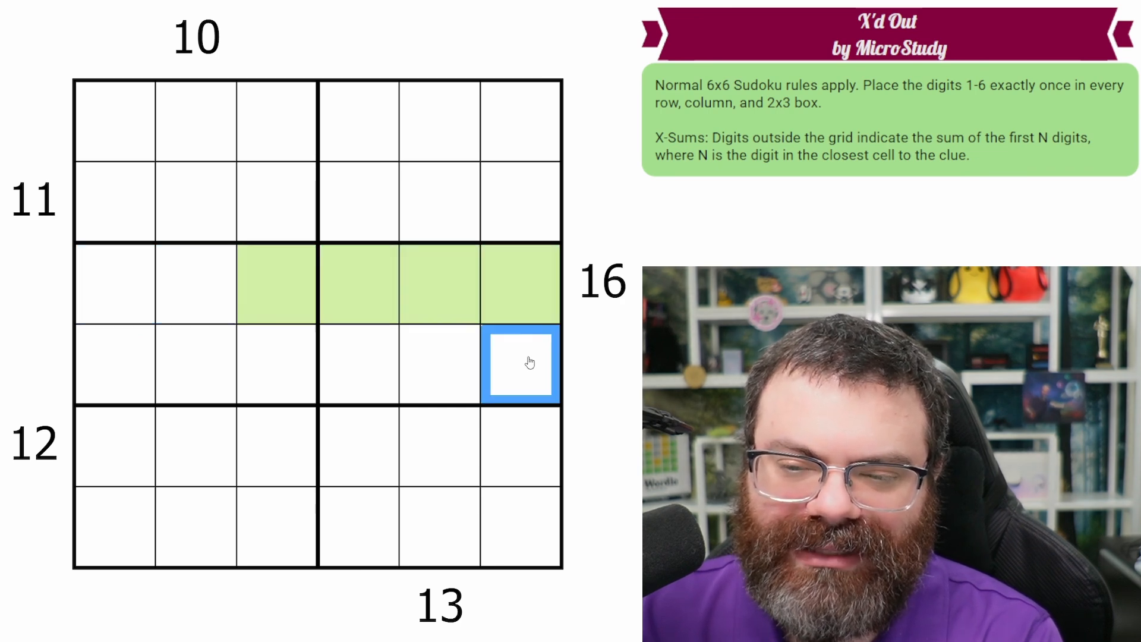
{"action": "left_click", "coordinate": [519, 284]}
{"action": "type", "text": "4"}
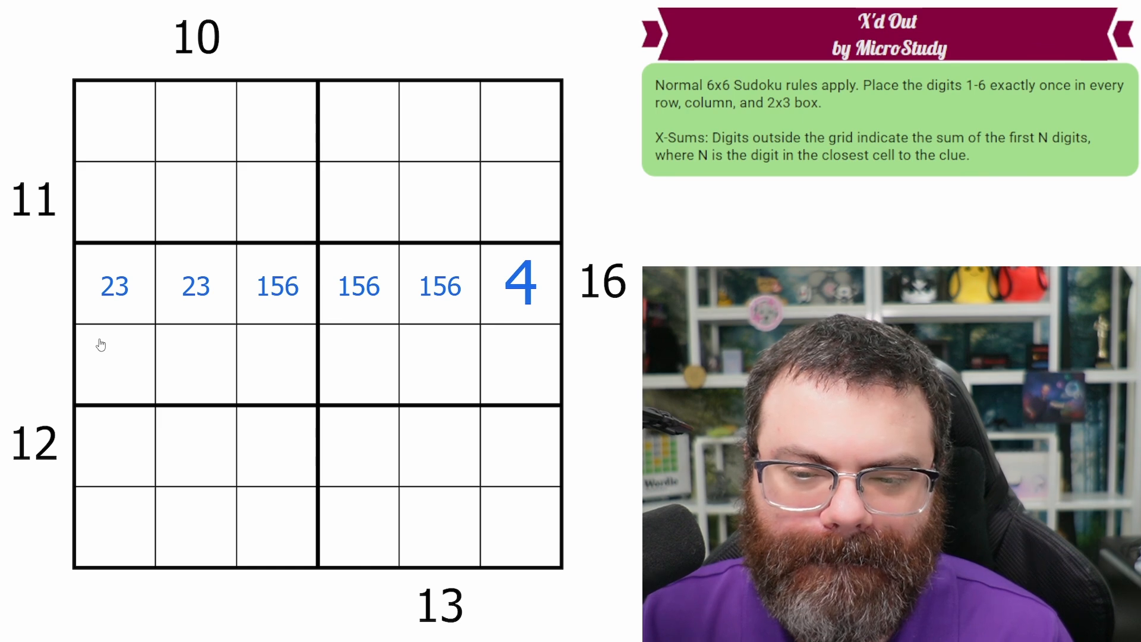
Step: Check the cells of the clue-13 column from row 3 downward
{"action": "left_click", "coordinate": [440, 528]}
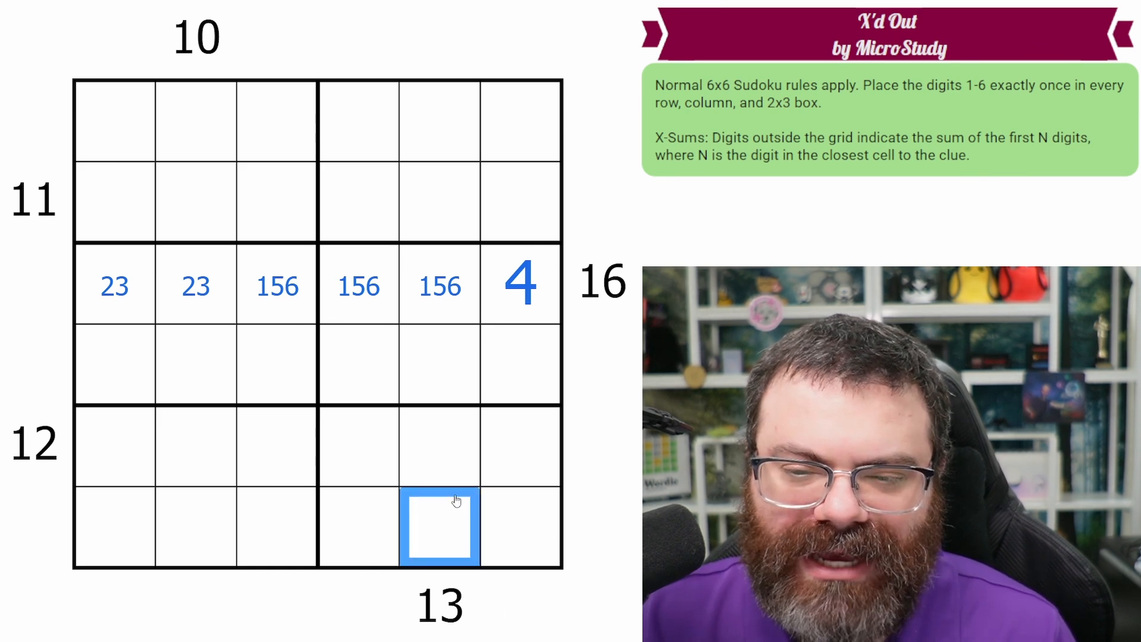
{"action": "left_click", "coordinate": [439, 286]}
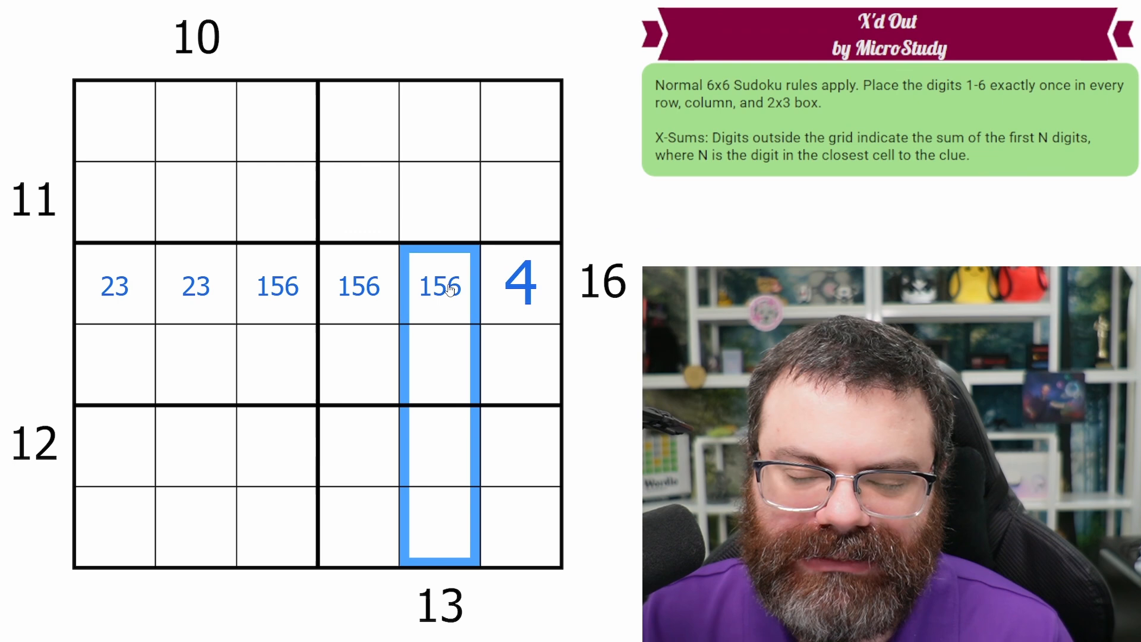
{"action": "left_click", "coordinate": [440, 365]}
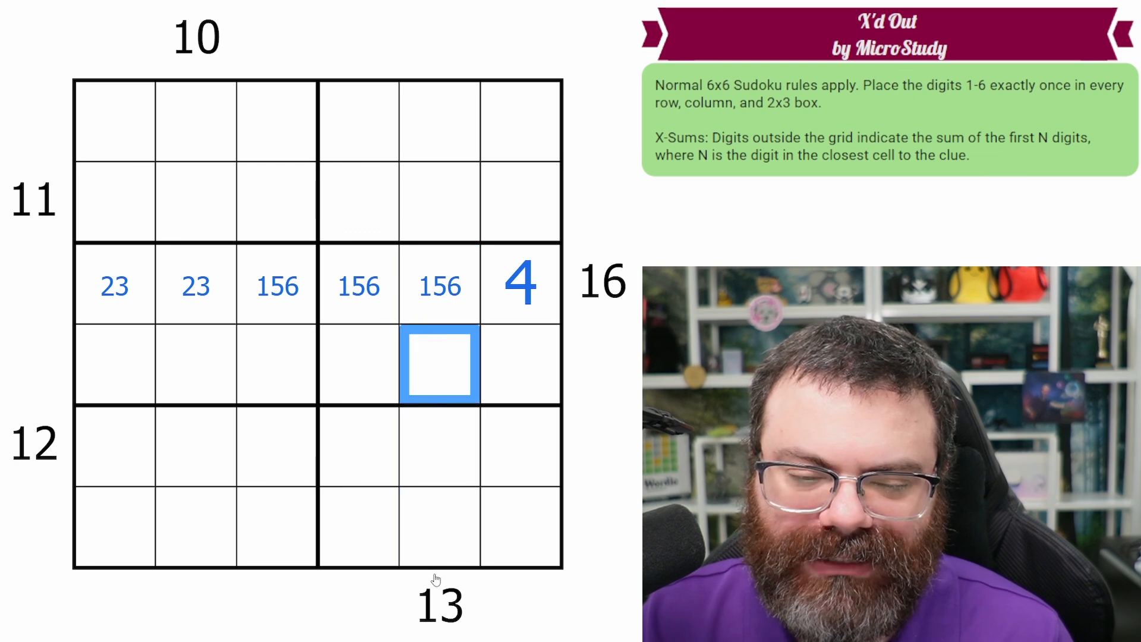
{"action": "left_click", "coordinate": [195, 202]}
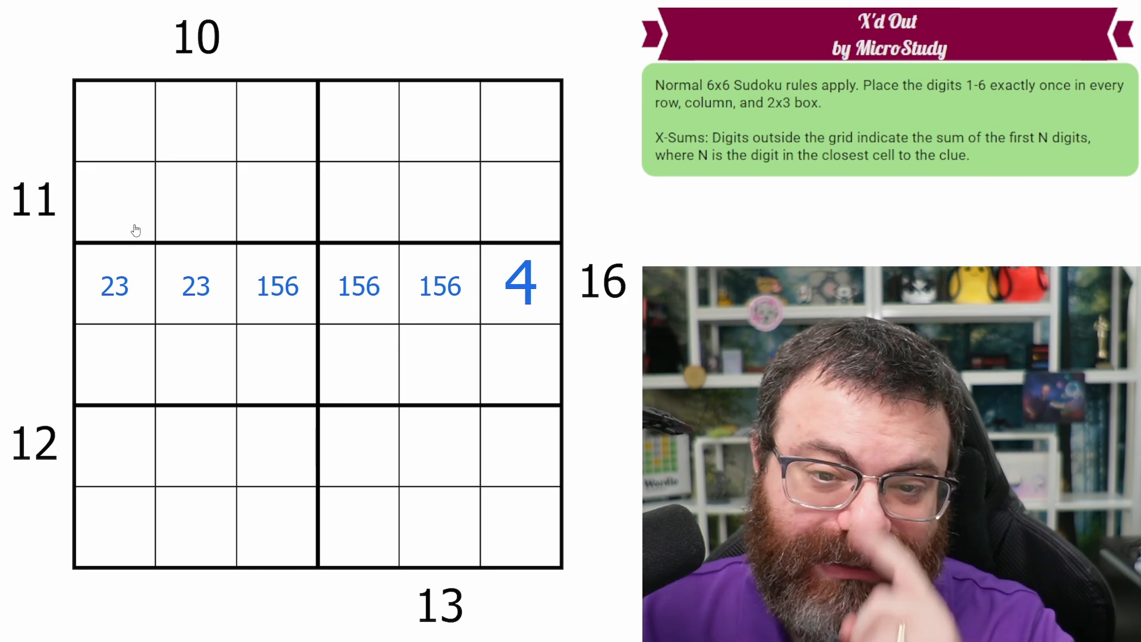
{"action": "mouse_move", "coordinate": [110, 221]}
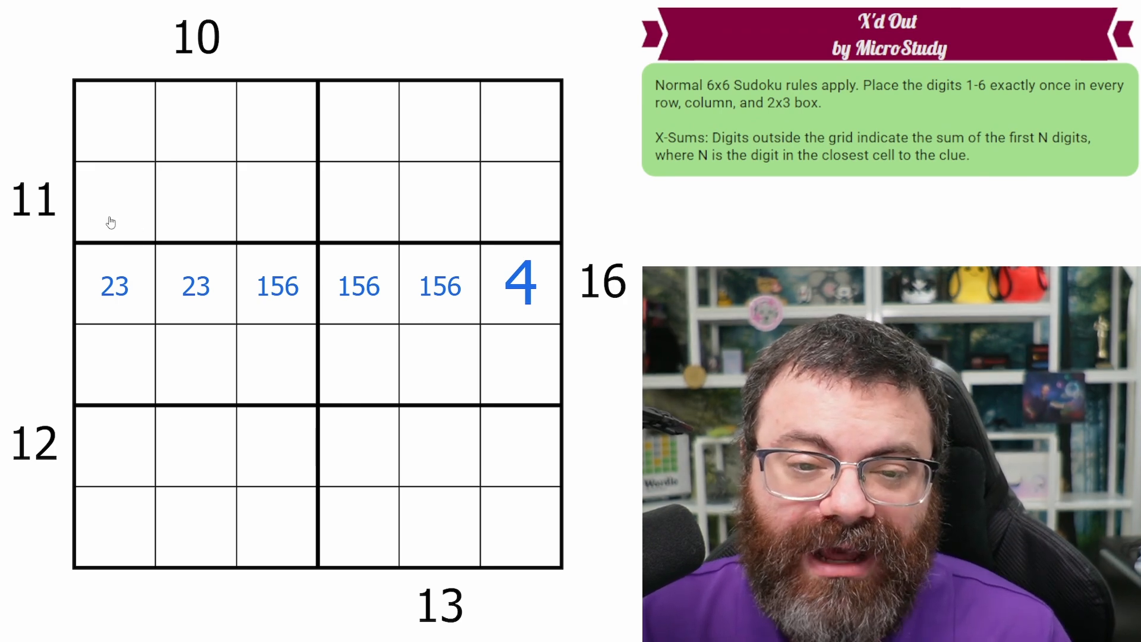
Step: Check the clue-10 column, then enter 3 in r2c1, 2 in r3c1 and 3 in r3c2
{"action": "left_click", "coordinate": [195, 122]}
{"action": "type", "text": "4"}
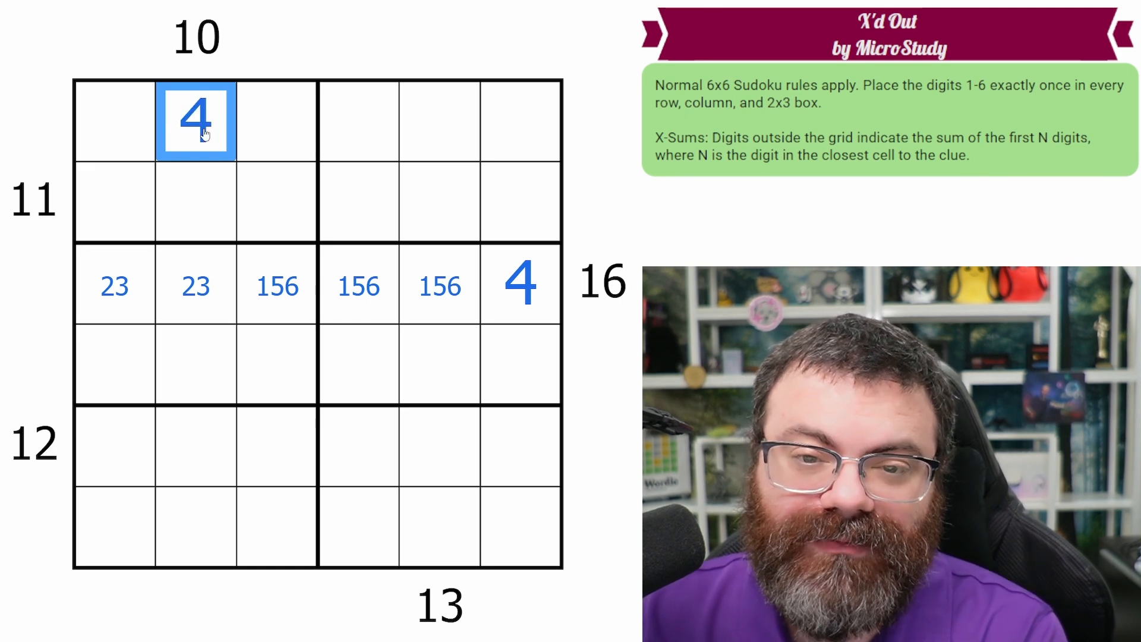
{"action": "left_click_drag", "start_coordinate": [195, 121], "coordinate": [195, 364]}
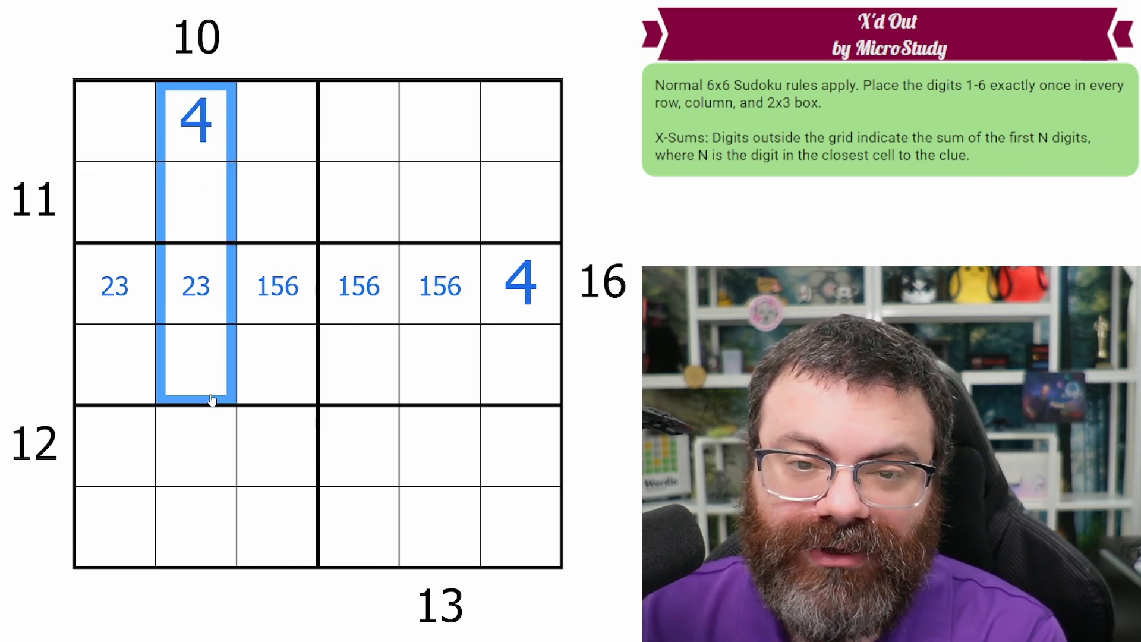
{"action": "left_click", "coordinate": [114, 201]}
{"action": "type", "text": "4"}
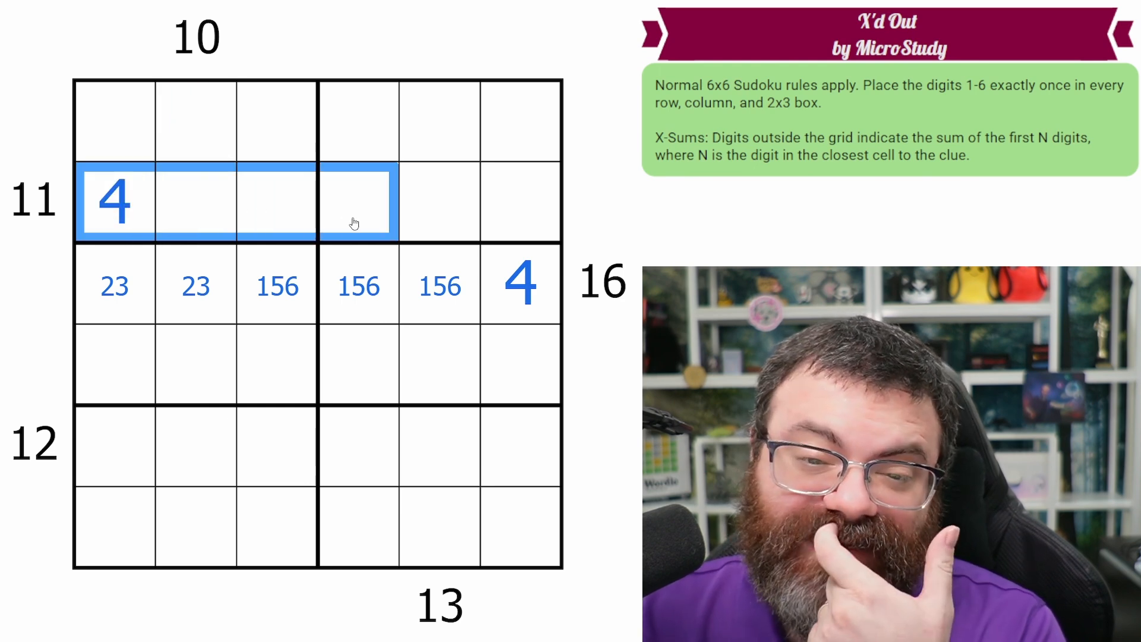
{"action": "mouse_move", "coordinate": [273, 278]}
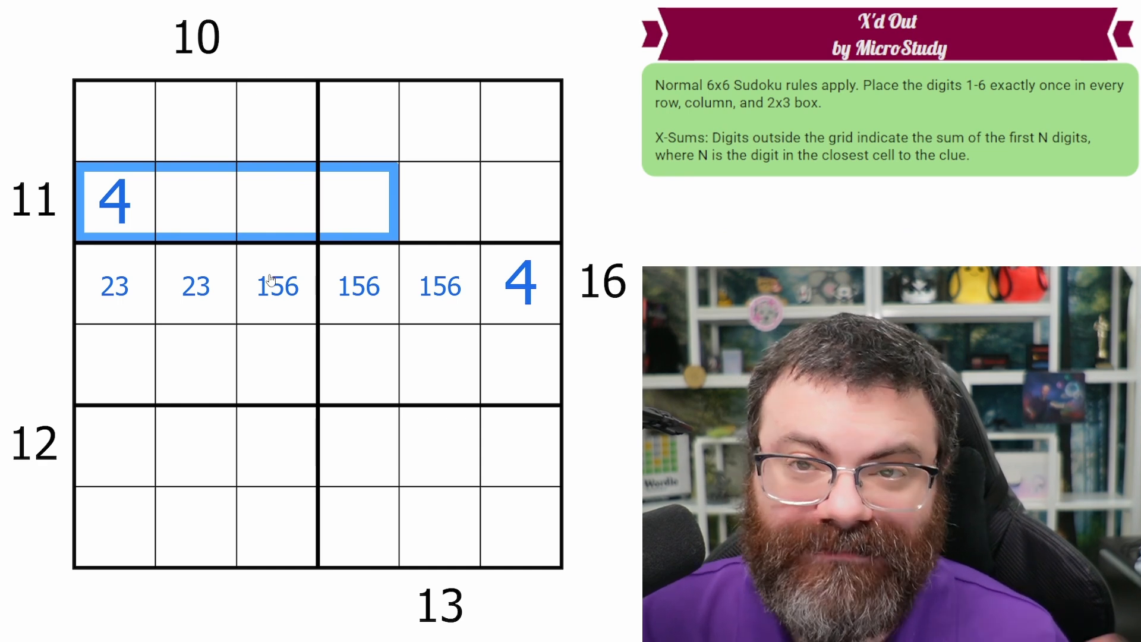
{"action": "mouse_move", "coordinate": [190, 201]}
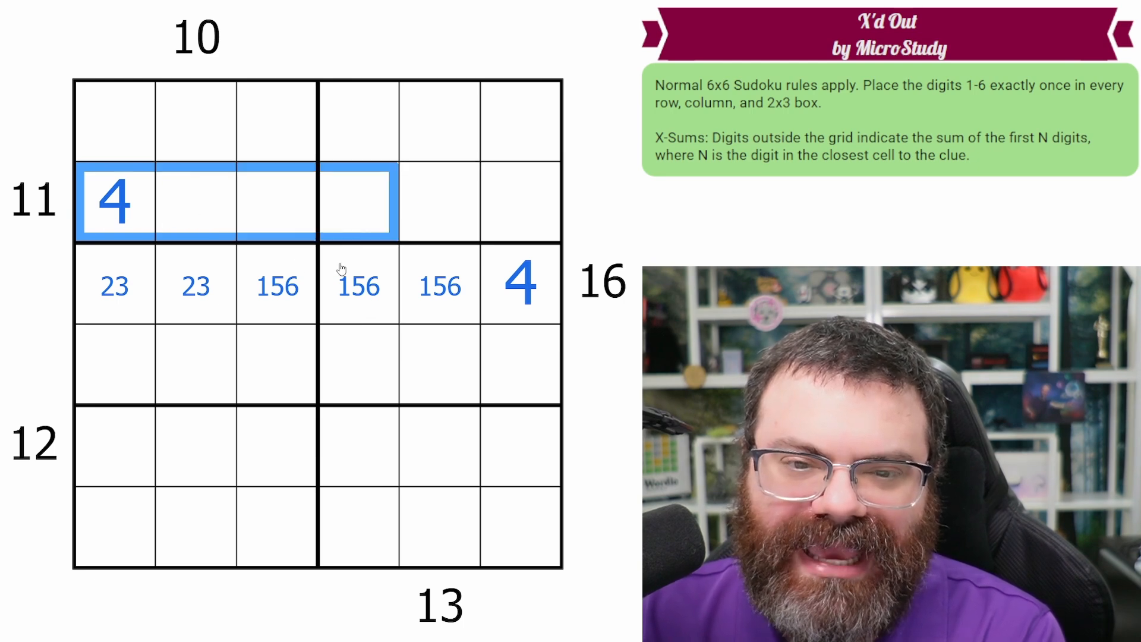
{"action": "mouse_move", "coordinate": [286, 222]}
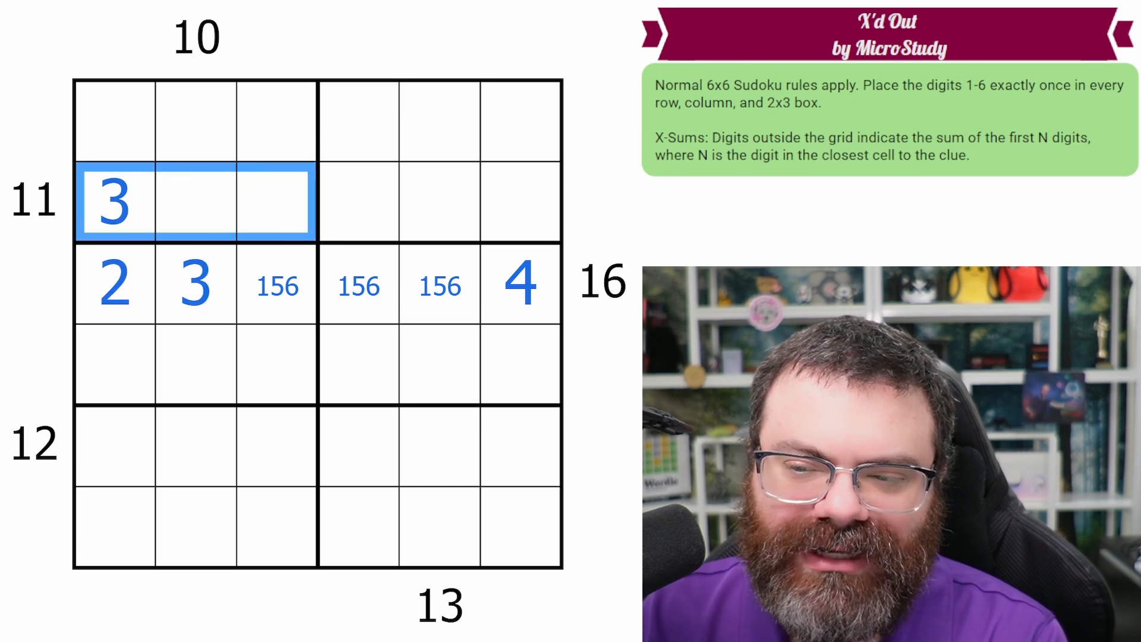
Step: Enter 4, 2, 1 in column 2, 6 in r2c3 and 5 in r3c3, pencilling 56 and 16 candidates
{"action": "left_click", "coordinate": [196, 202]}
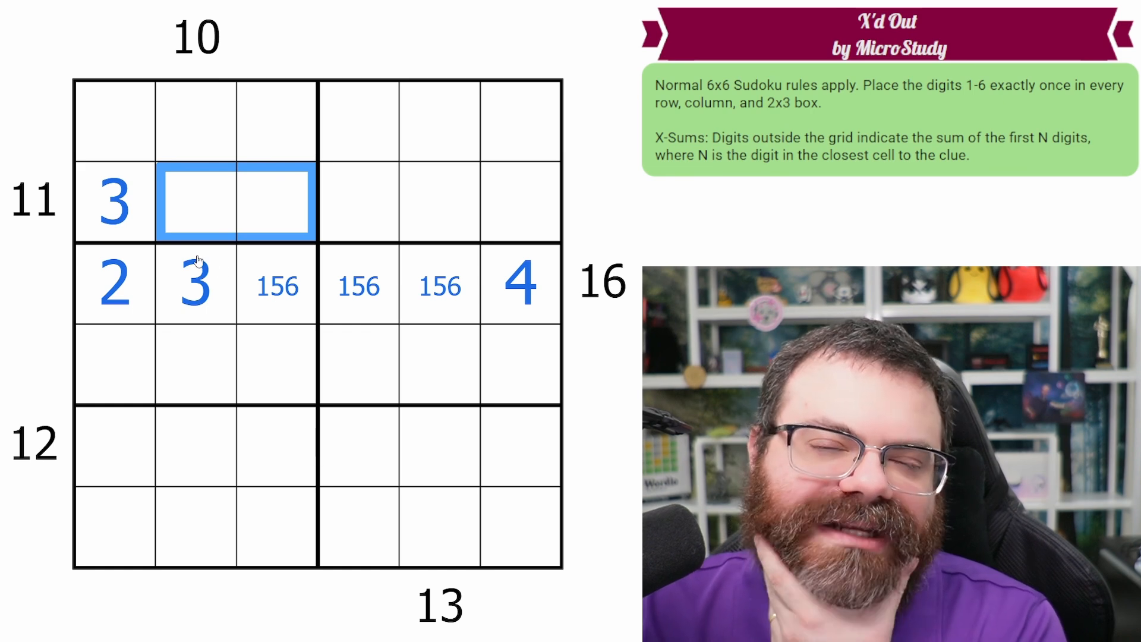
{"action": "mouse_move", "coordinate": [117, 204]}
{"action": "type", "text": "26"}
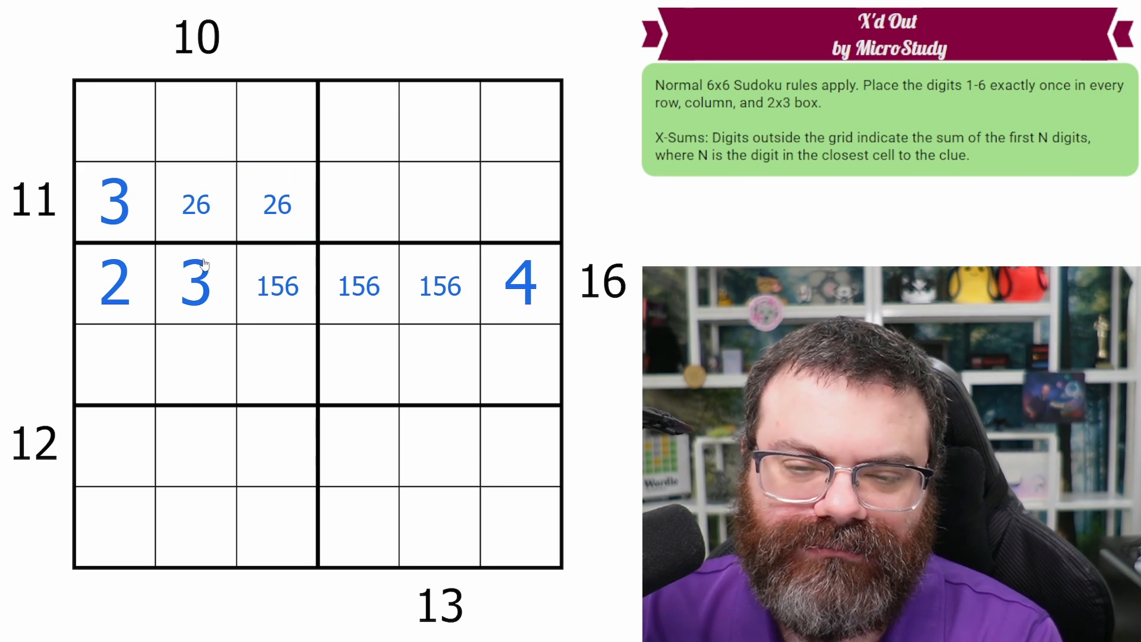
{"action": "mouse_move", "coordinate": [181, 237]}
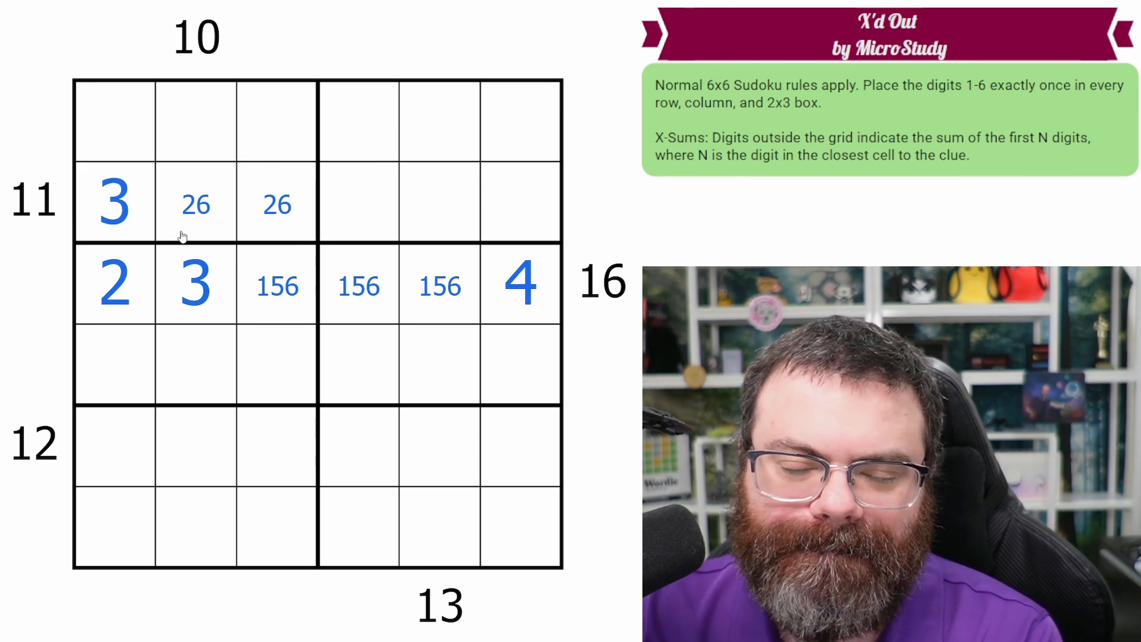
{"action": "left_click", "coordinate": [194, 284]}
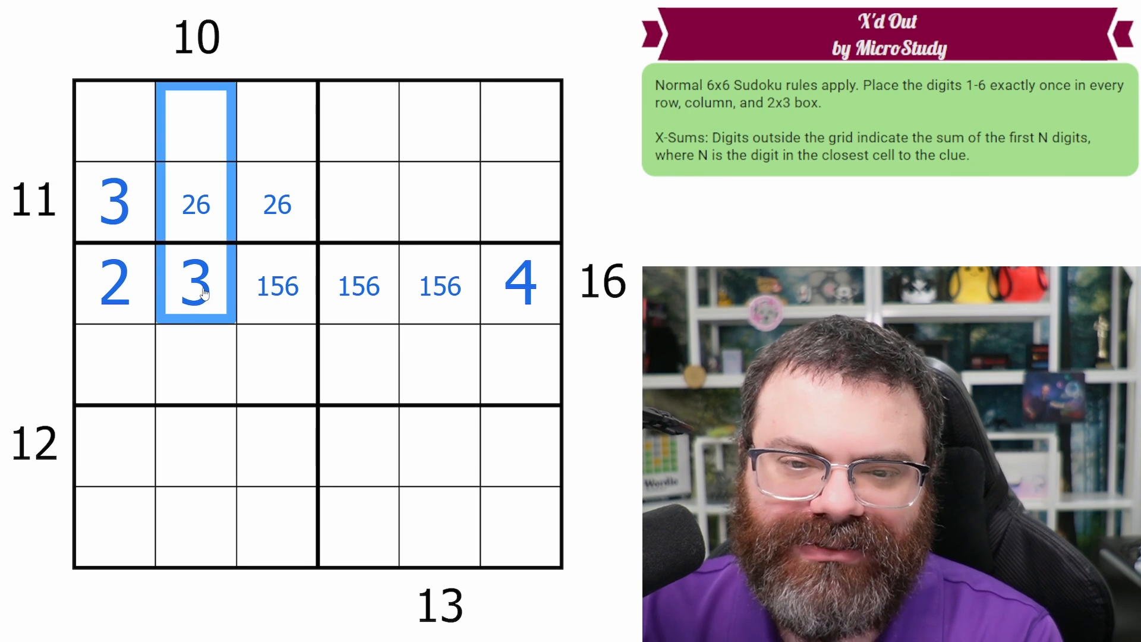
{"action": "left_click", "coordinate": [197, 122]}
{"action": "type", "text": "4"}
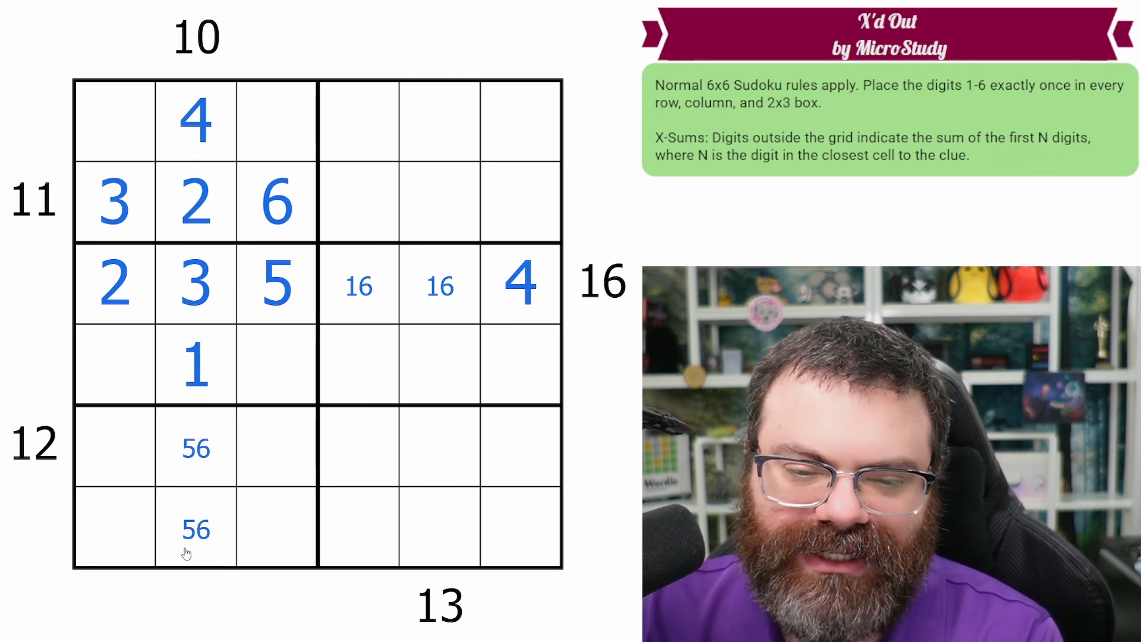
Step: Enter 6 and 4 in row 4, 5 and 1 in row 1, and 4, 1 at the bottom of column 1
{"action": "left_click", "coordinate": [195, 446]}
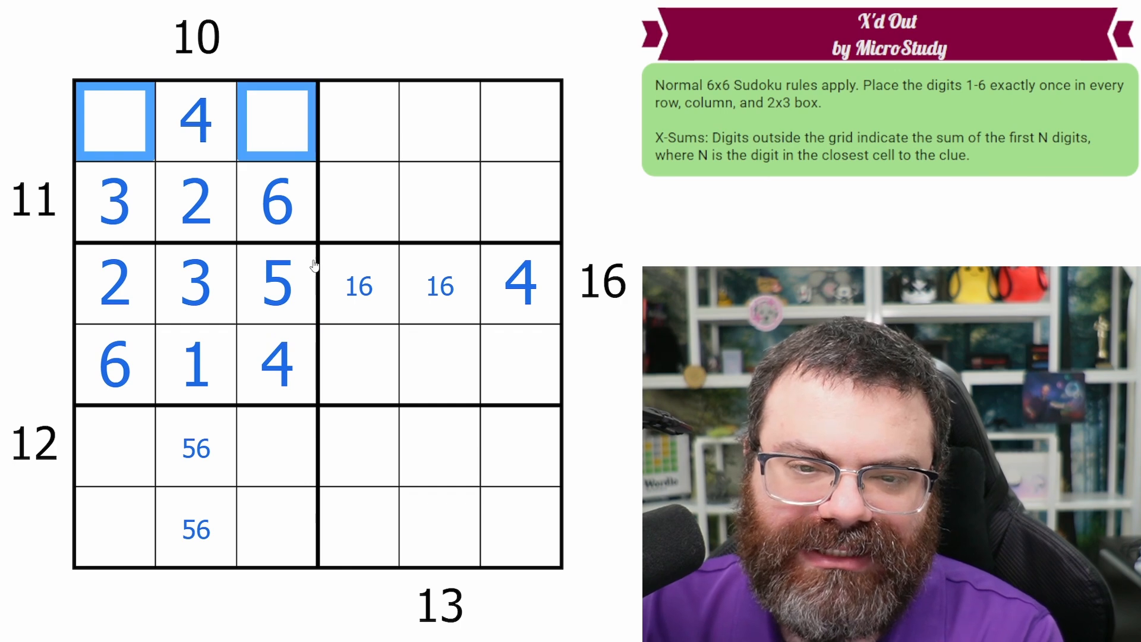
{"action": "left_click", "coordinate": [277, 120]}
{"action": "type", "text": "1"}
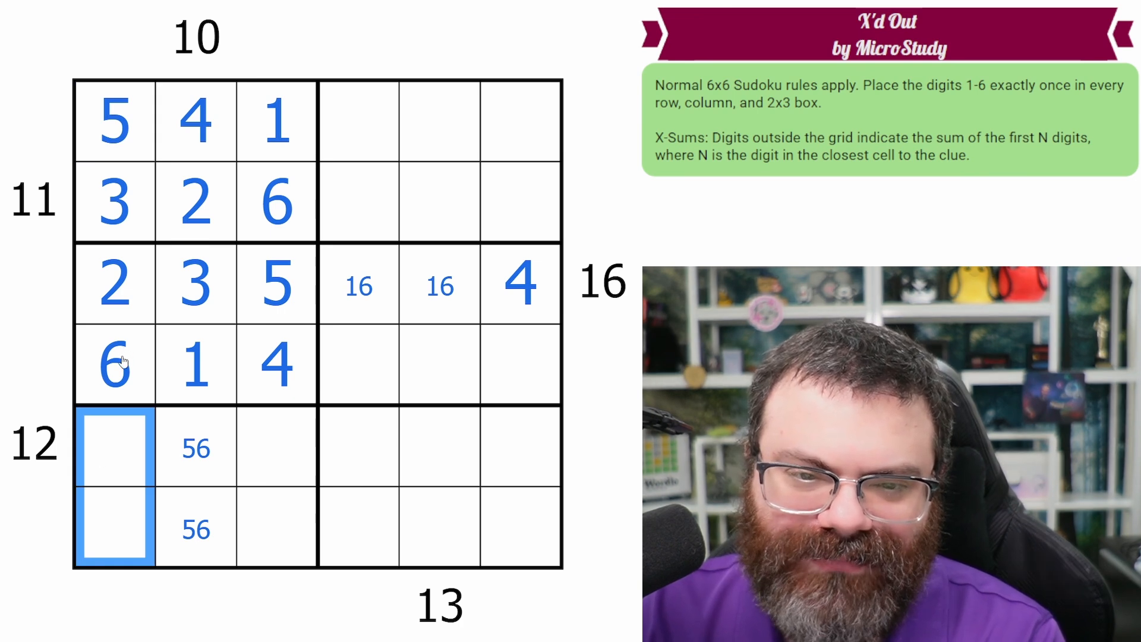
{"action": "left_click", "coordinate": [112, 447]}
{"action": "type", "text": "4"}
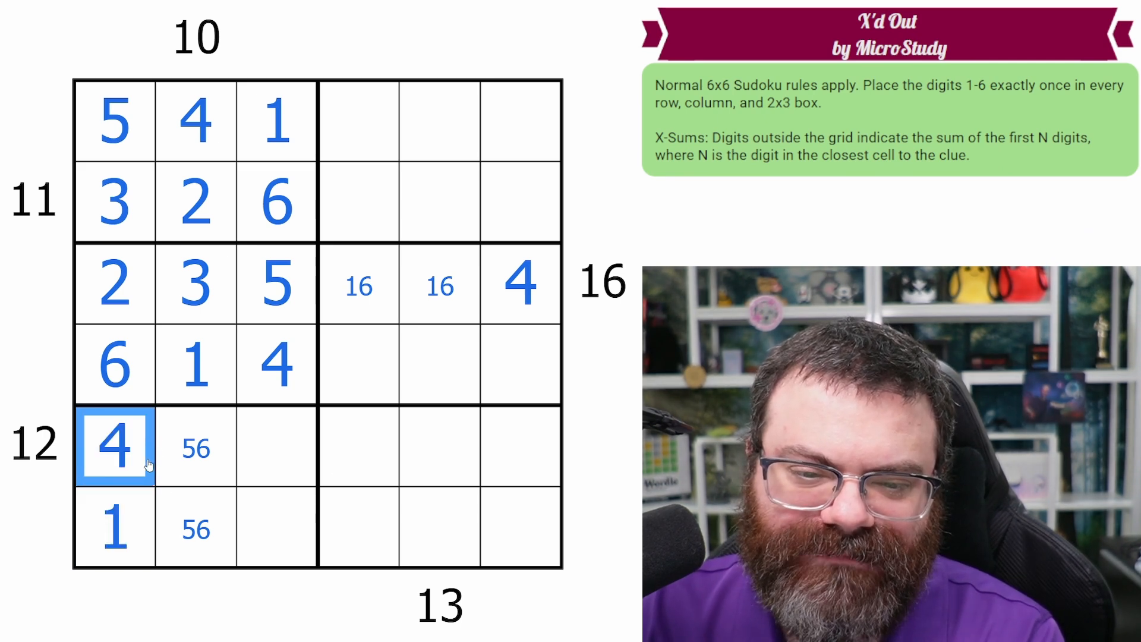
{"action": "mouse_move", "coordinate": [130, 470]}
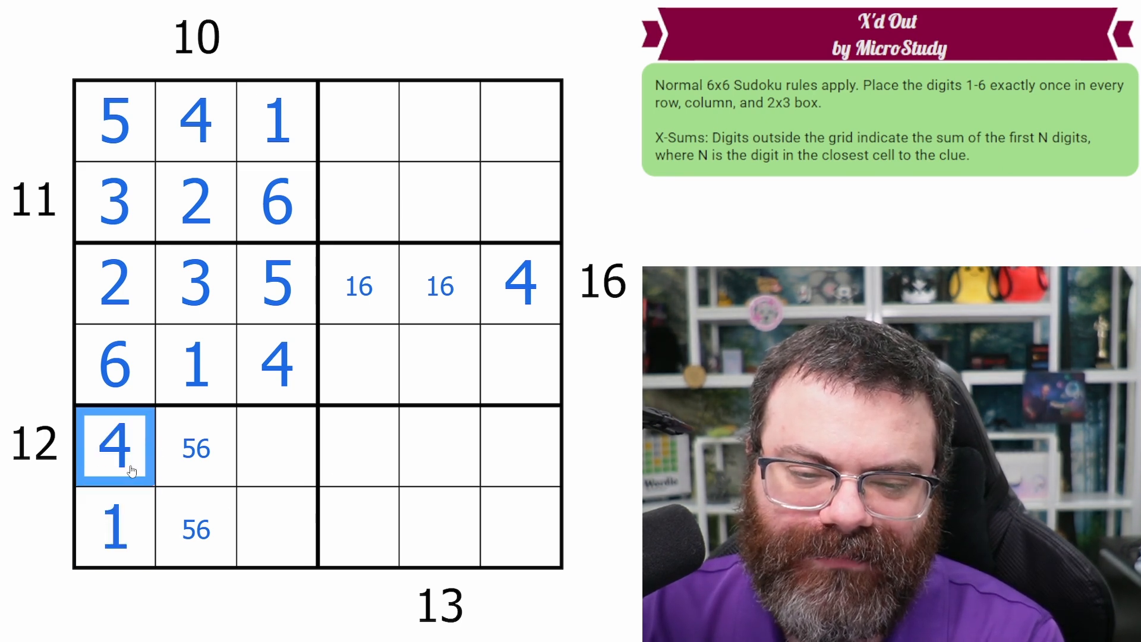
Step: Complete row 3 with 6 and 1 and enter 5, 2 in row 5
{"action": "left_click", "coordinate": [362, 447]}
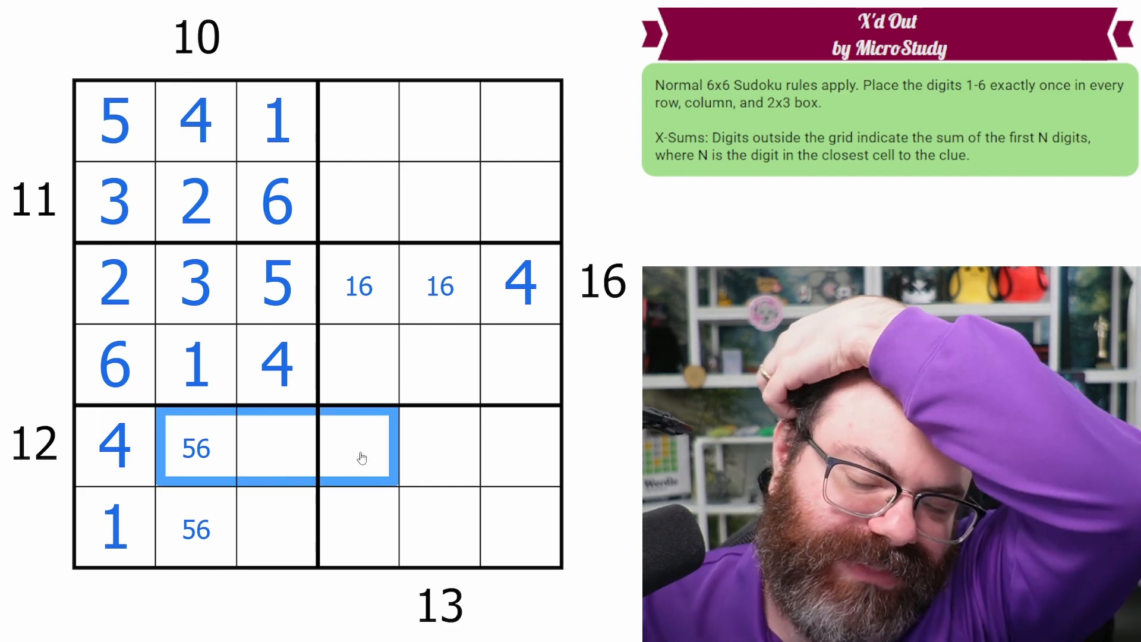
{"action": "left_click", "coordinate": [114, 447]}
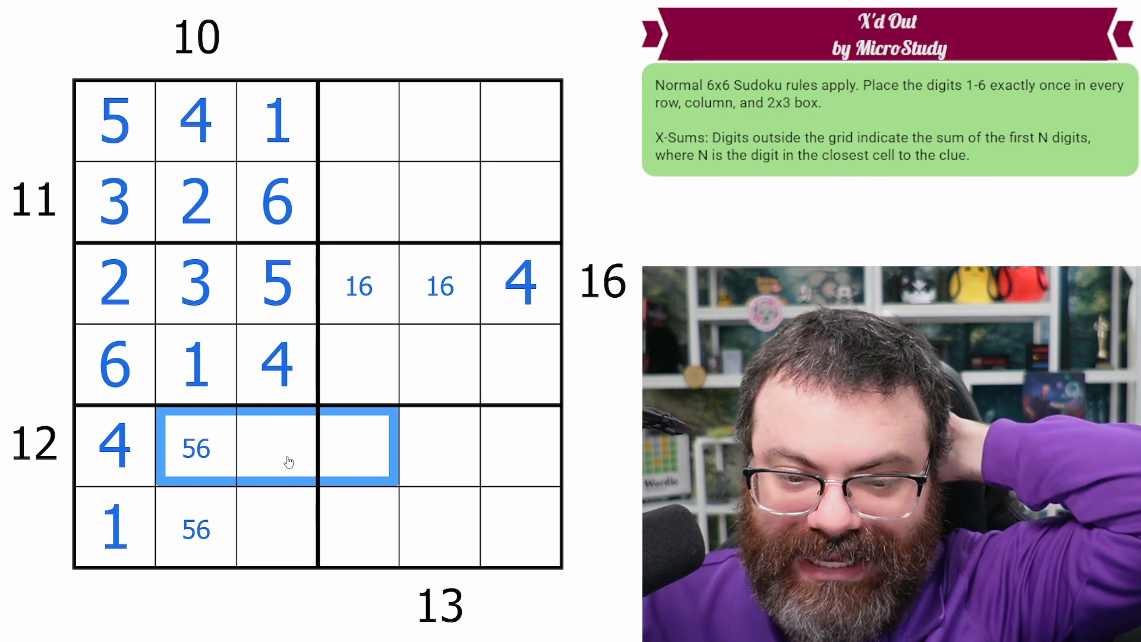
{"action": "left_click", "coordinate": [195, 447]}
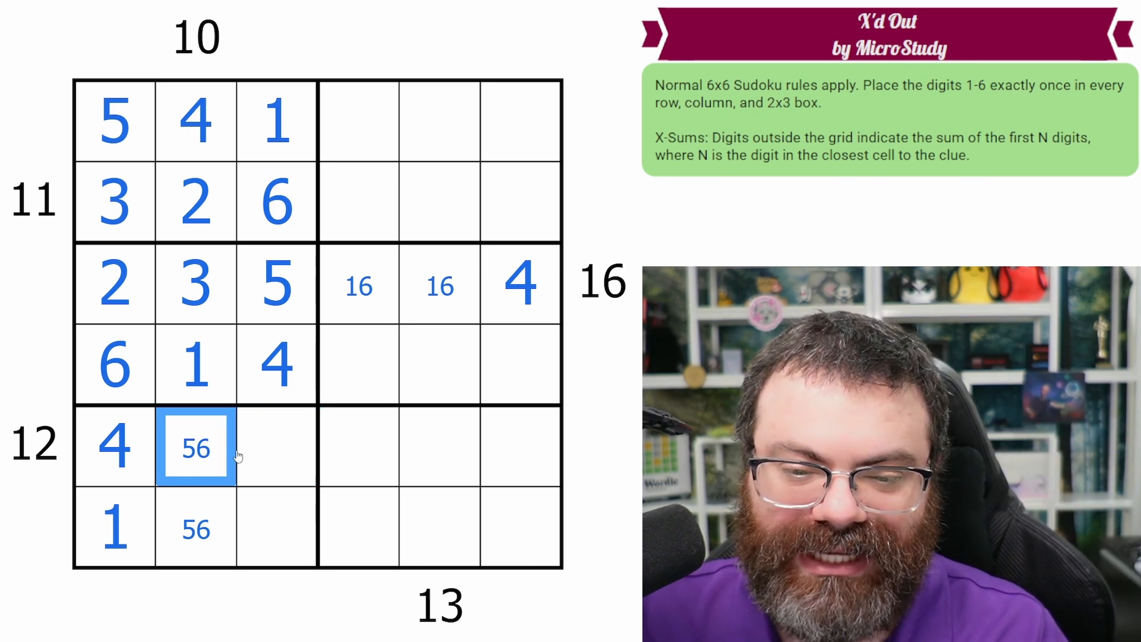
{"action": "mouse_move", "coordinate": [296, 463]}
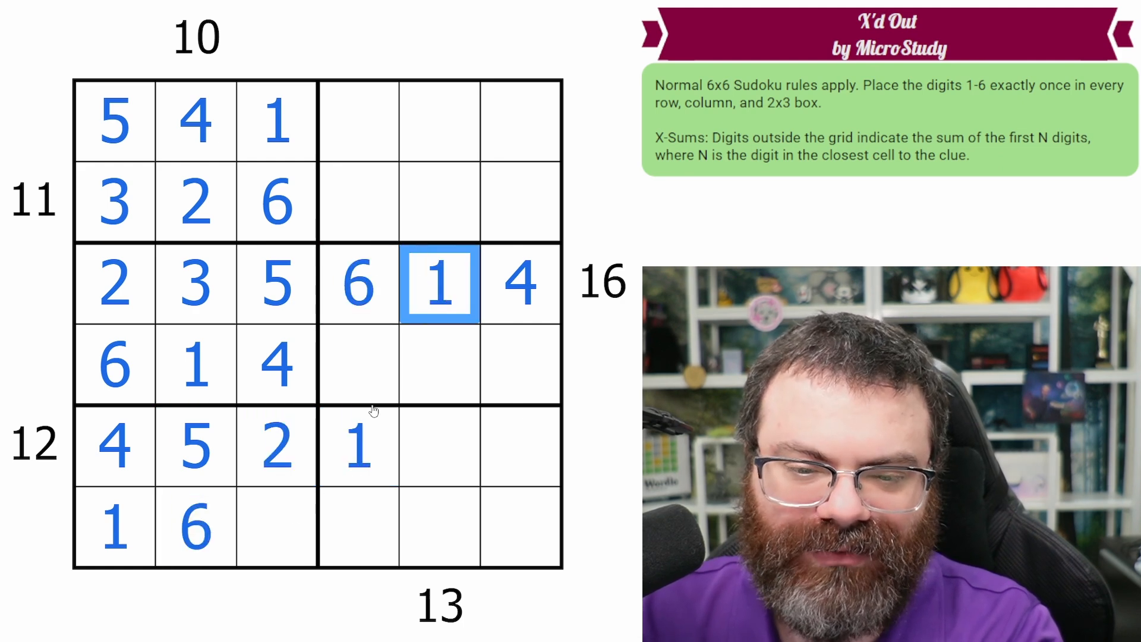
Step: Enter 6 and 3 in the bottom row, 1 in row 5, and pencil 36 and 245 in the bottom-right box
{"action": "left_click", "coordinate": [359, 528]}
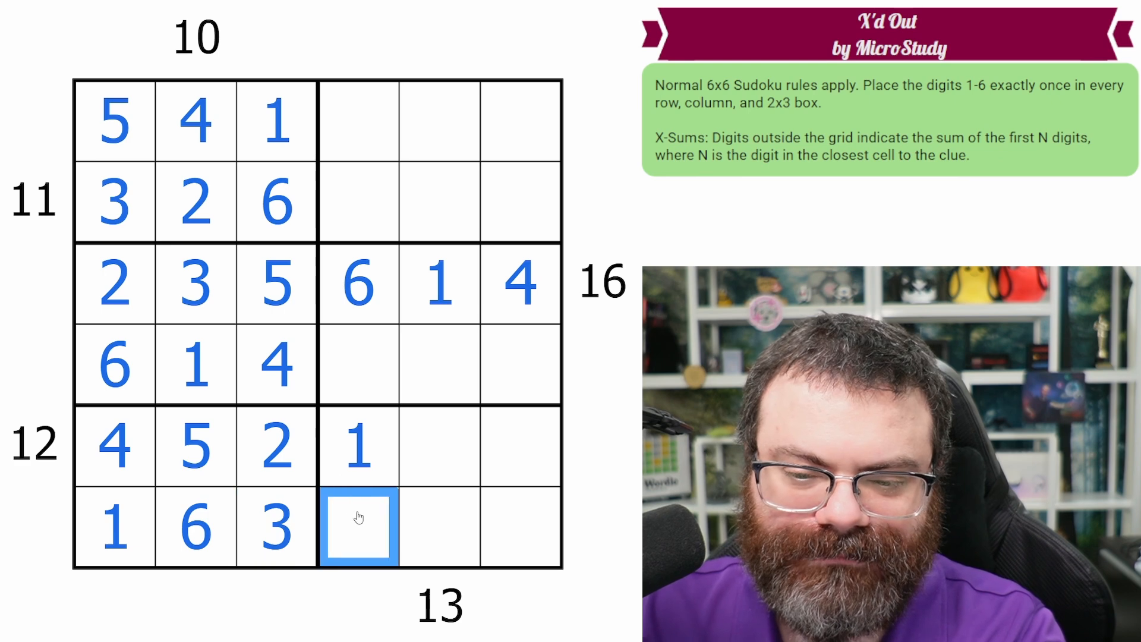
{"action": "left_click", "coordinate": [441, 447]}
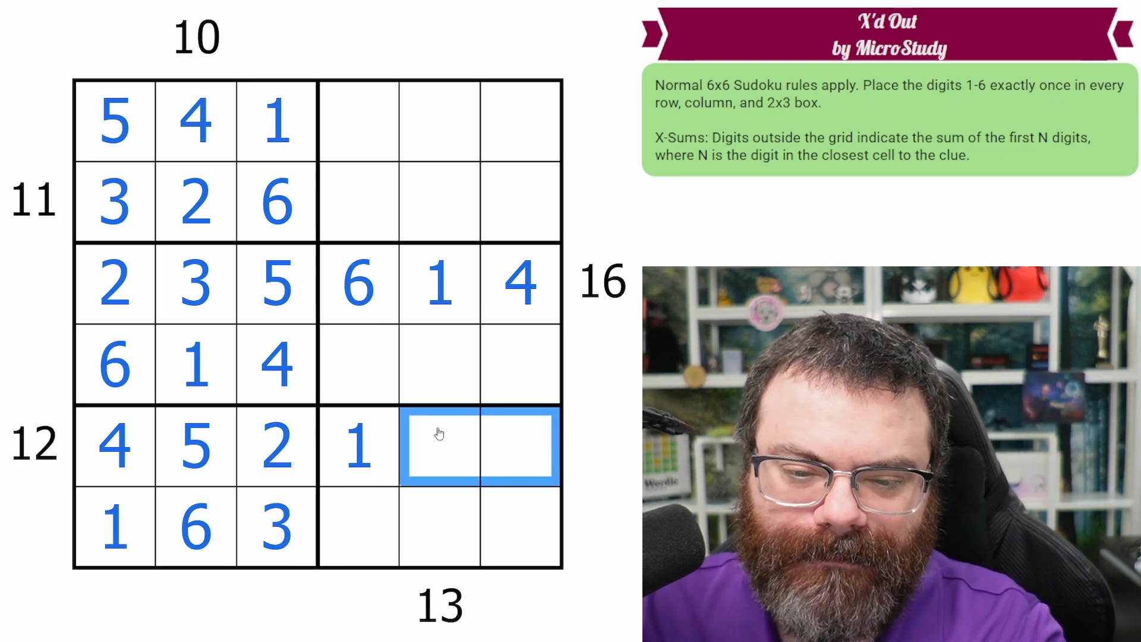
{"action": "type", "text": "36"}
{"action": "left_click", "coordinate": [440, 528]}
{"action": "type", "text": "245"}
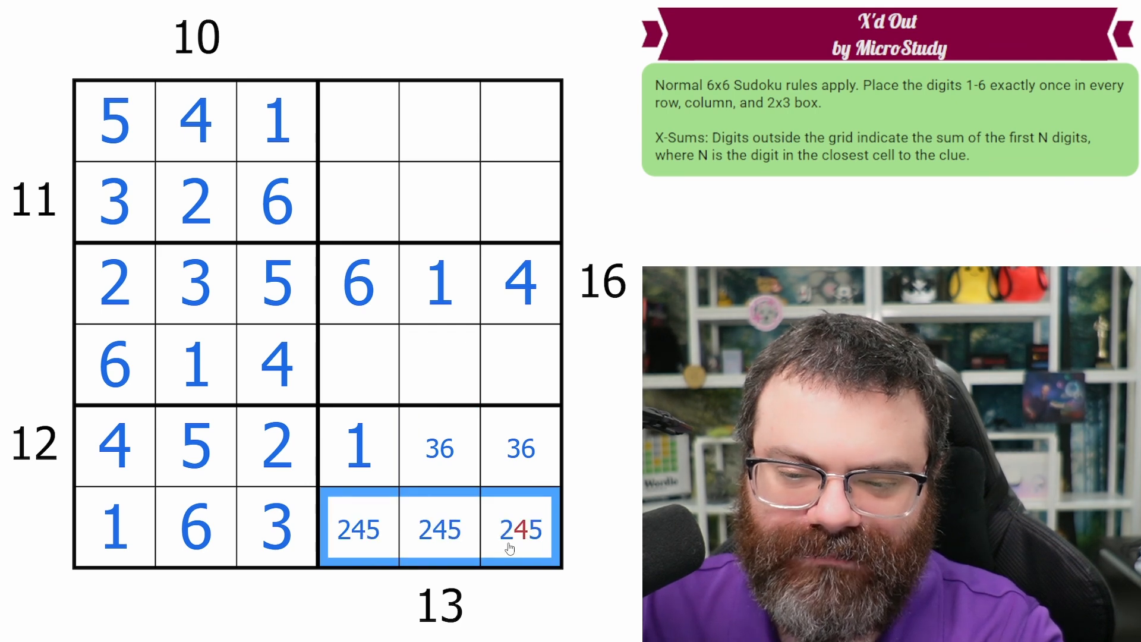
Step: Enter 4 in r6c5, fill row 2 with 4 5 1, pencil 236 top-right and enter 6 in r1c4
{"action": "left_click", "coordinate": [439, 528]}
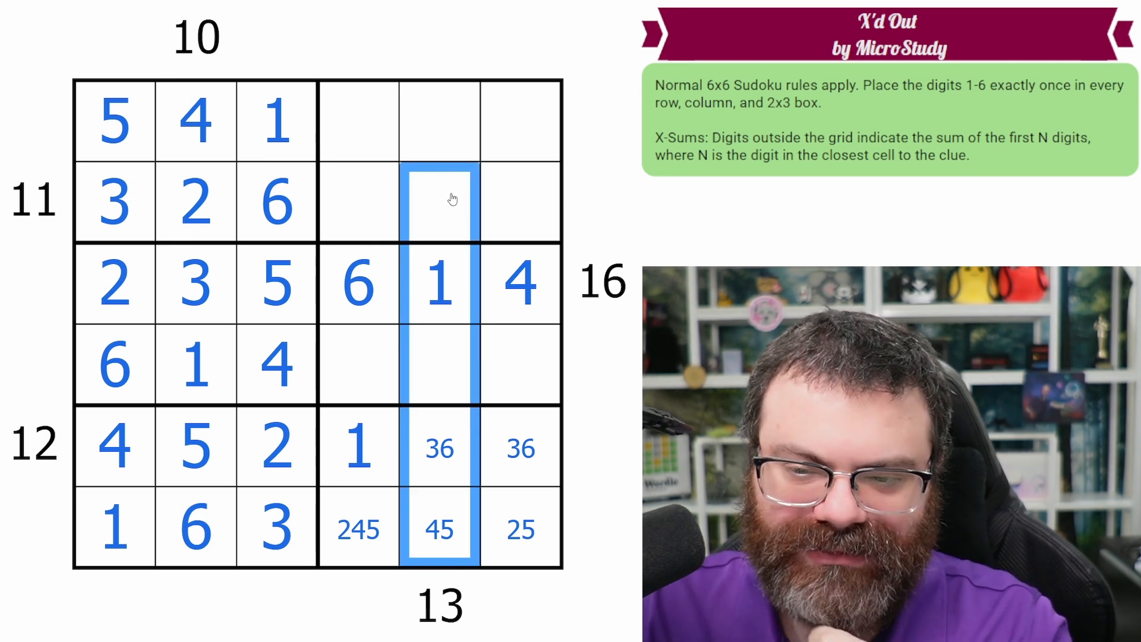
{"action": "mouse_move", "coordinate": [448, 278]}
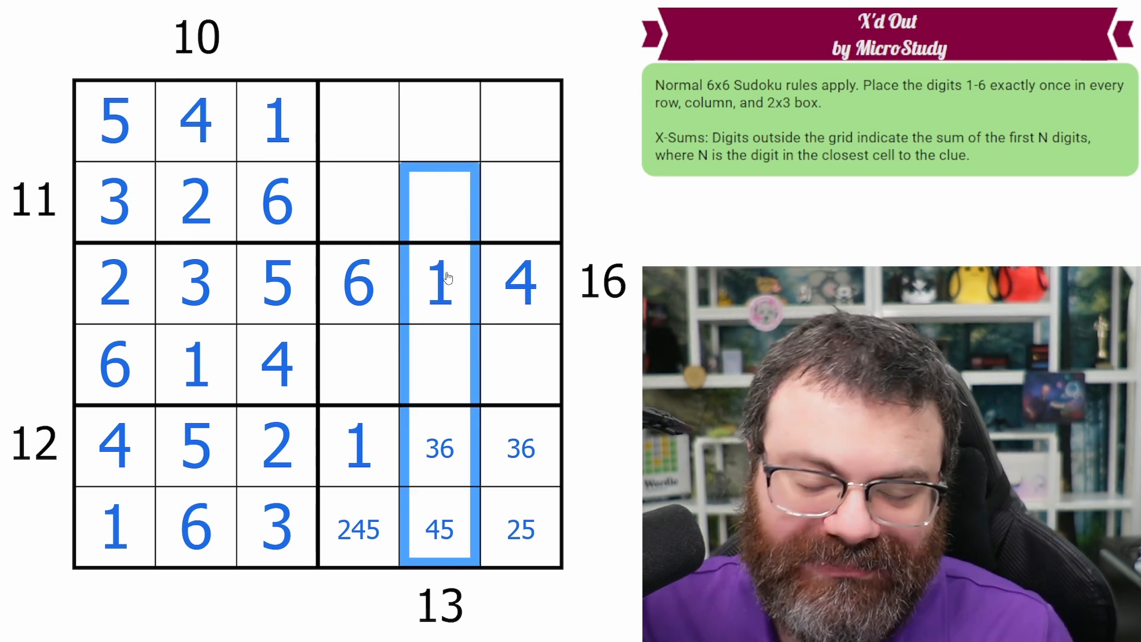
{"action": "mouse_move", "coordinate": [425, 496]}
{"action": "type", "text": "4"}
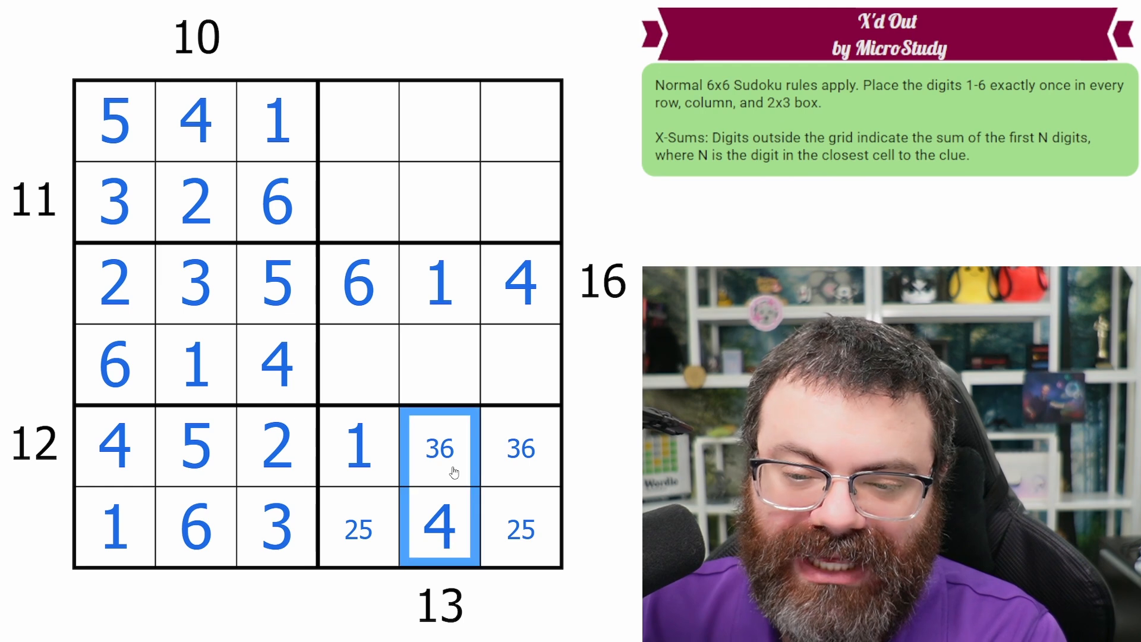
{"action": "mouse_move", "coordinate": [442, 536]}
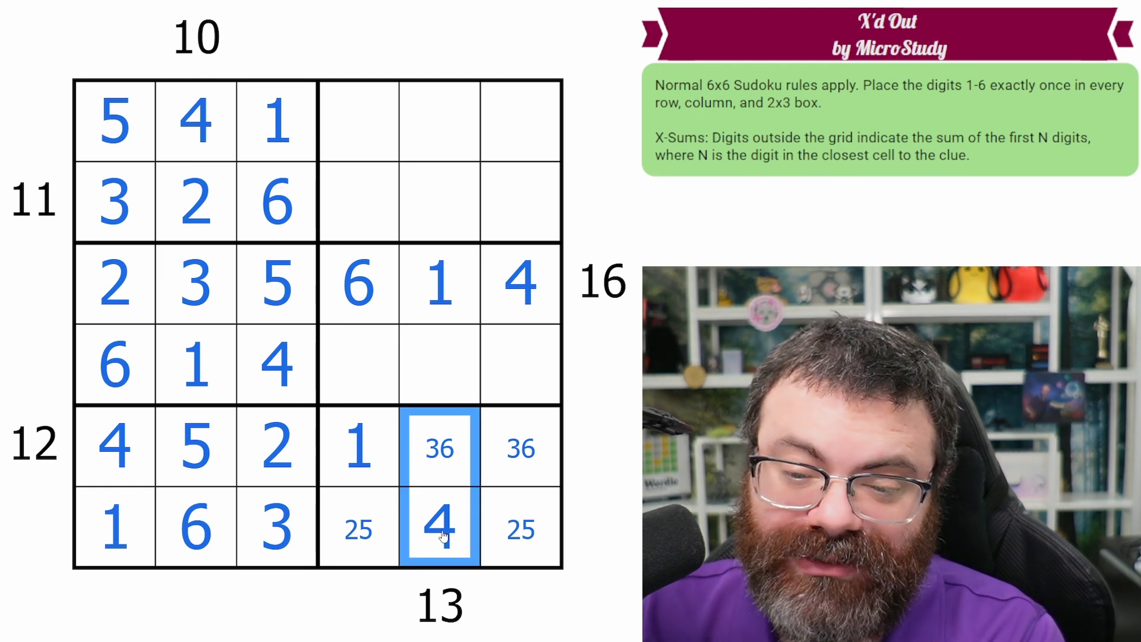
{"action": "left_click", "coordinate": [440, 285]}
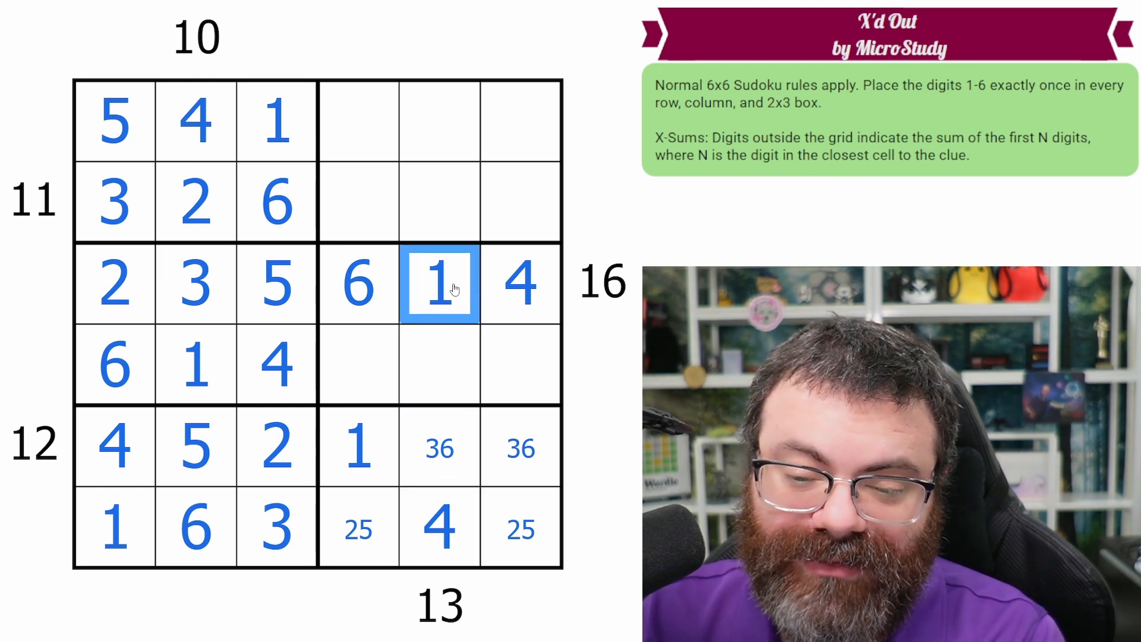
{"action": "left_click", "coordinate": [411, 247]}
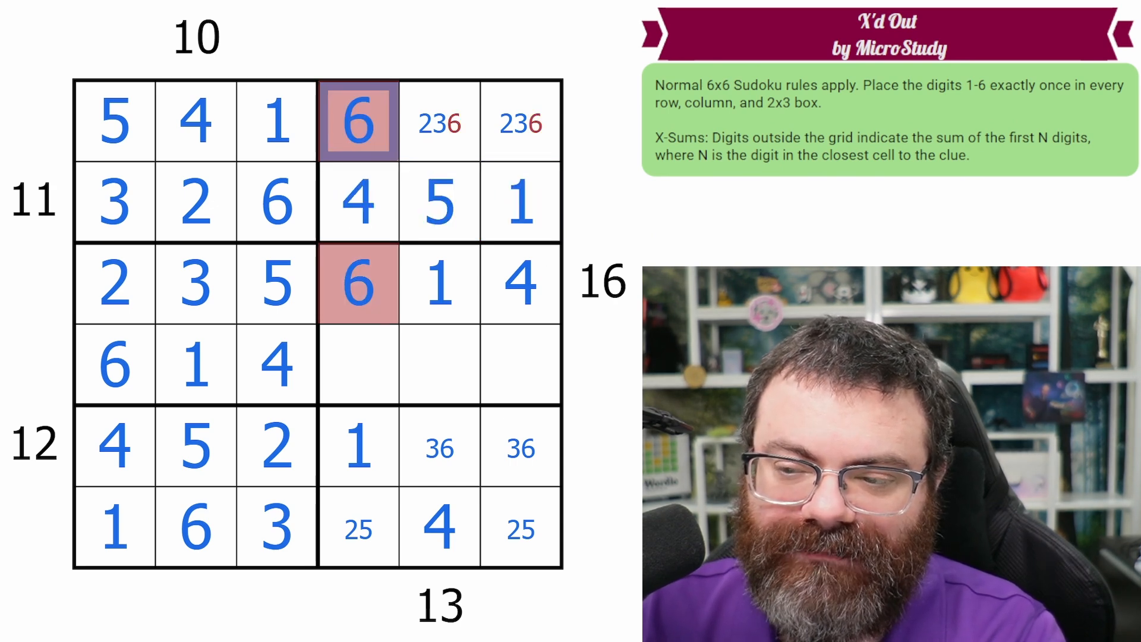
Step: Remove the clashing 6 and fill the remaining right-hand cells until the solution validates
{"action": "left_click", "coordinate": [438, 202]}
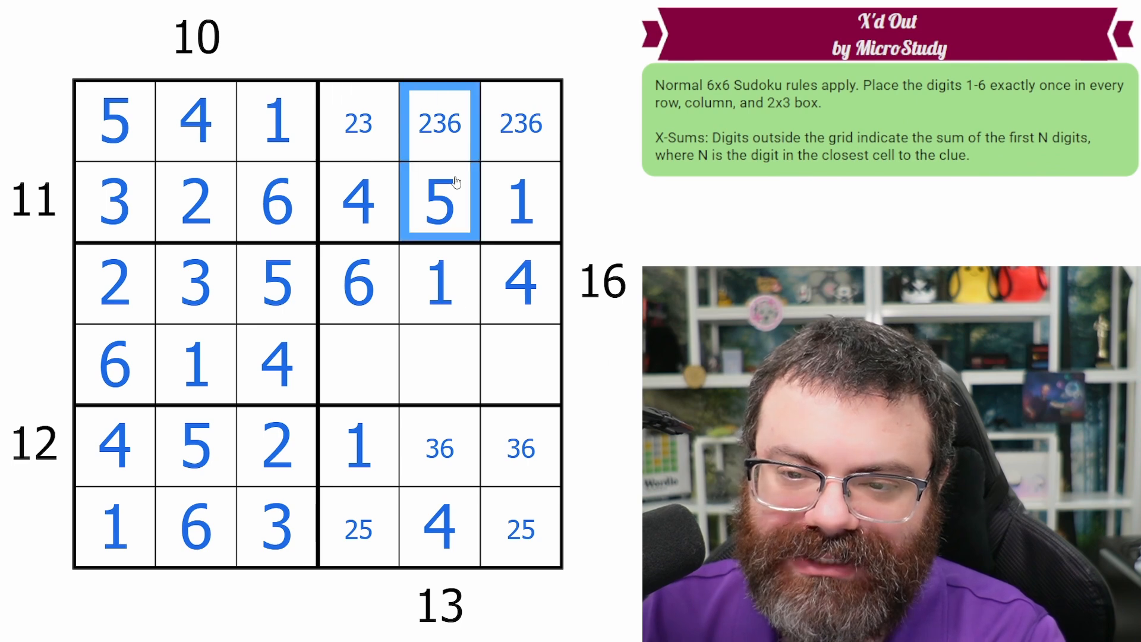
{"action": "left_click", "coordinate": [439, 284]}
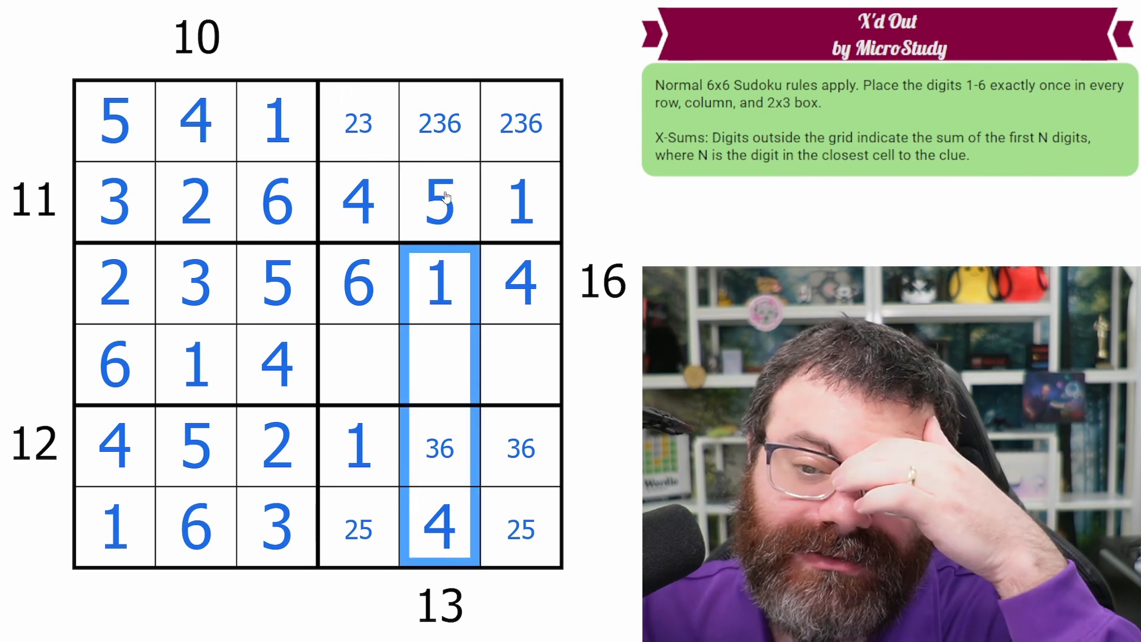
{"action": "left_click", "coordinate": [440, 203]}
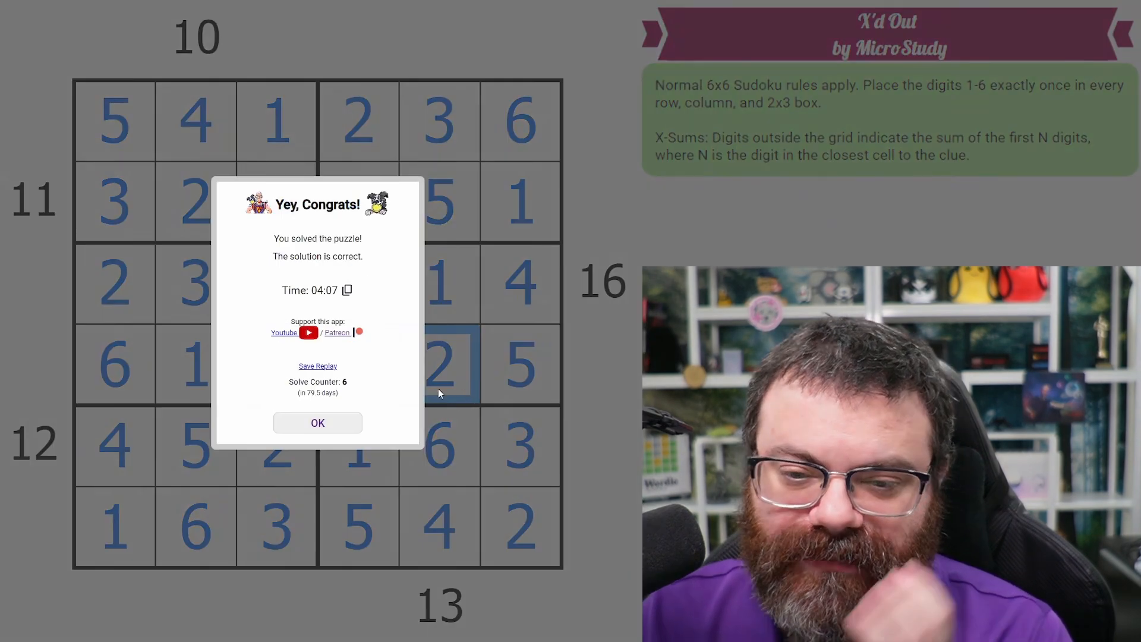
Step: Dismiss the congratulations message to view the solved grid
{"action": "left_click", "coordinate": [317, 423]}
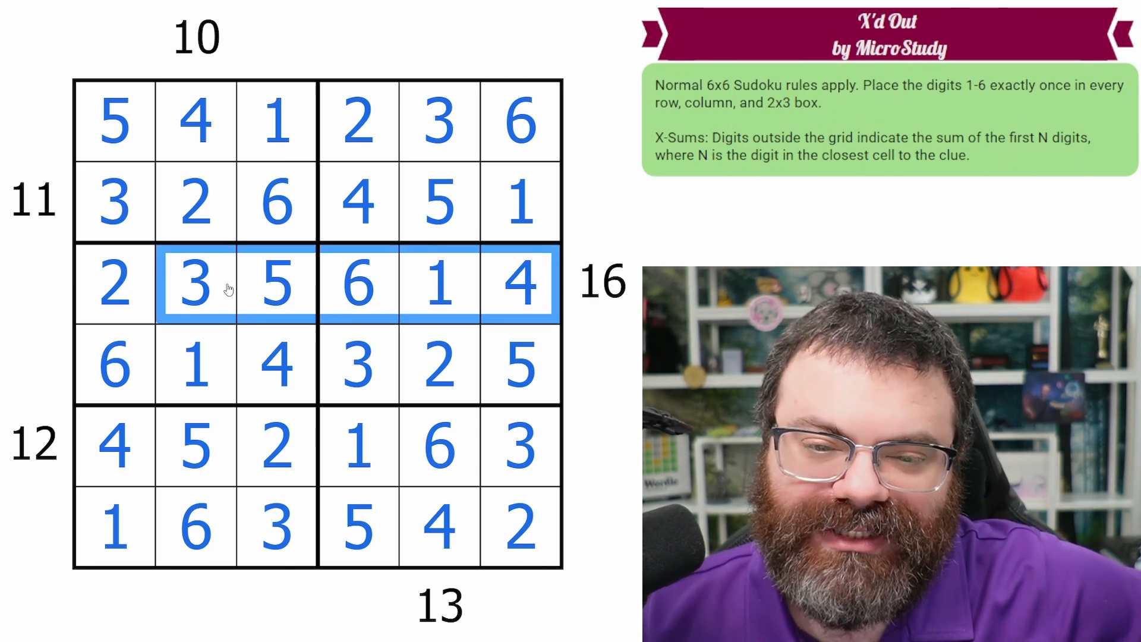
{"action": "left_click", "coordinate": [276, 202]}
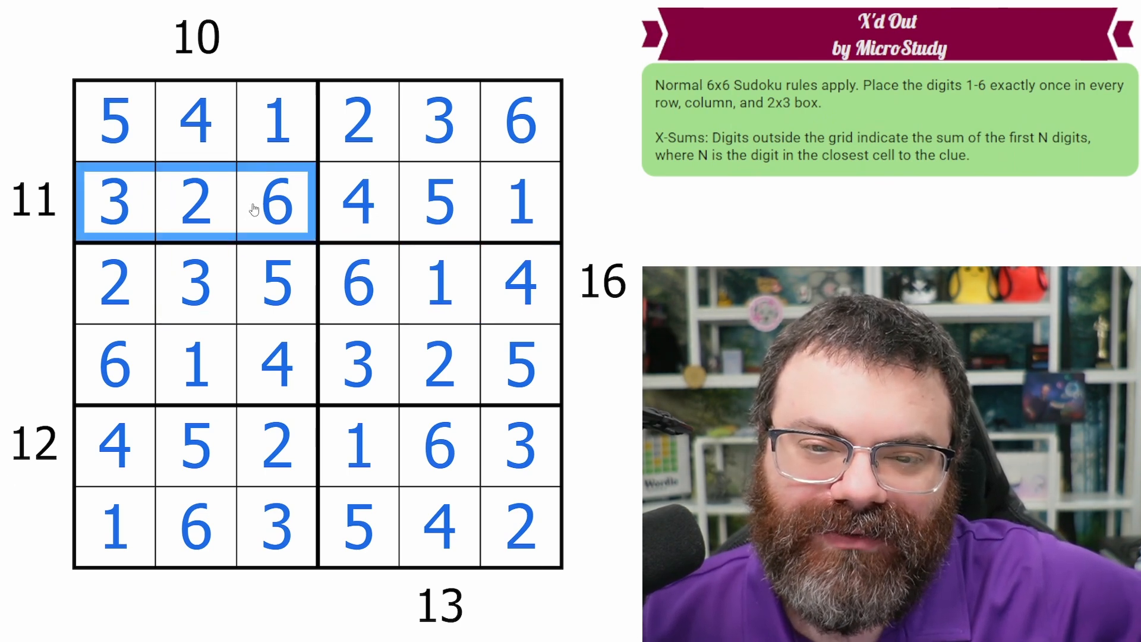
{"action": "left_click", "coordinate": [113, 202]}
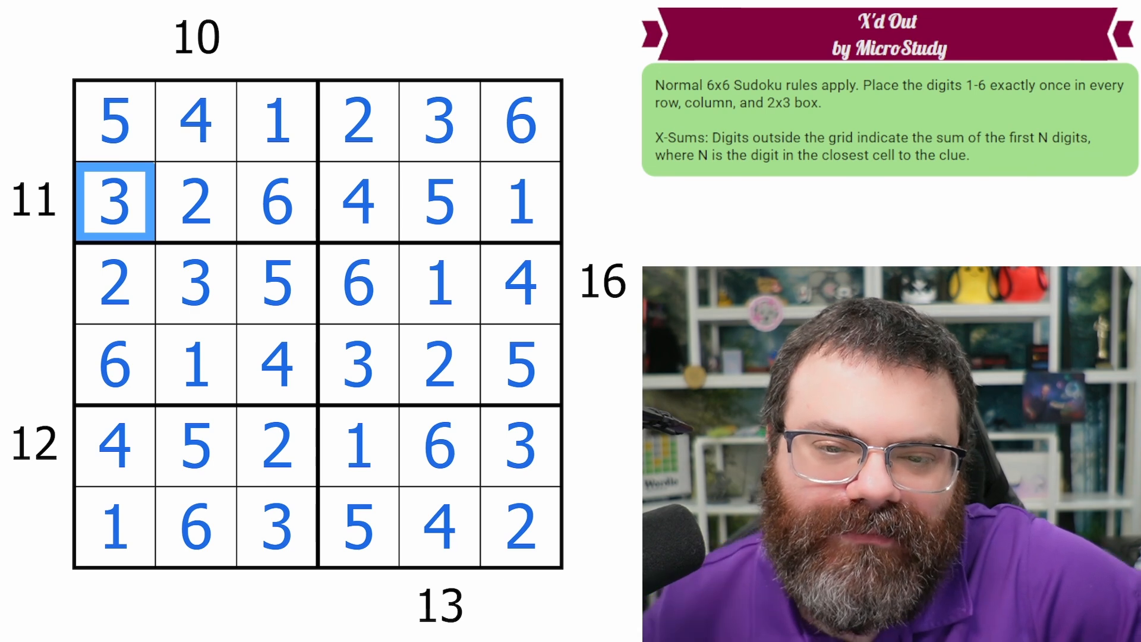
{"action": "left_click", "coordinate": [195, 203]}
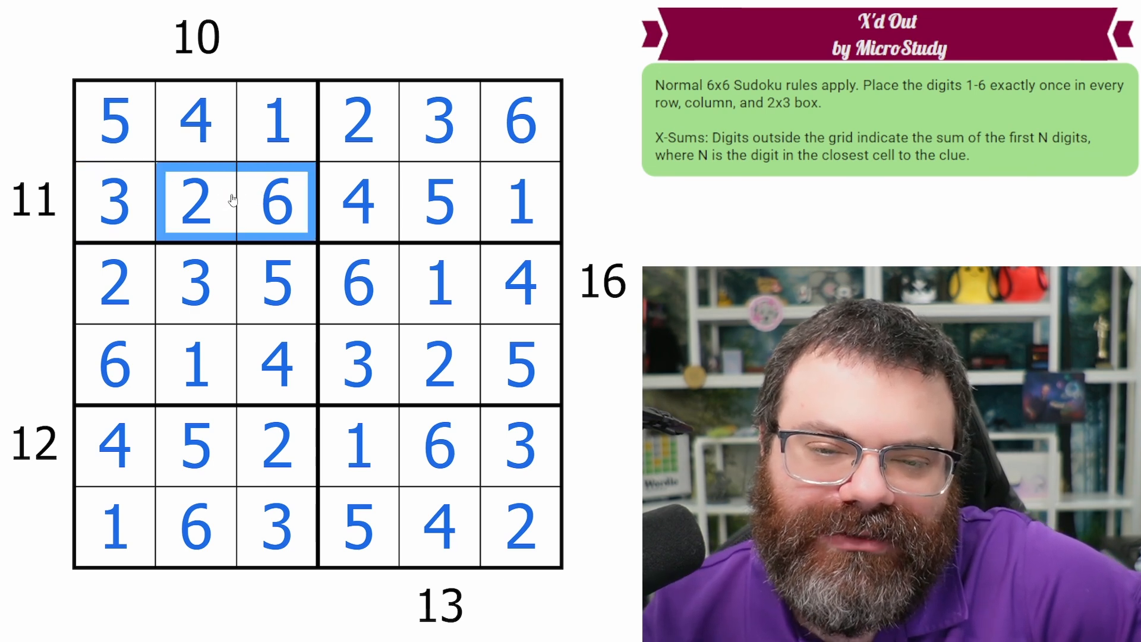
{"action": "left_click", "coordinate": [195, 202]}
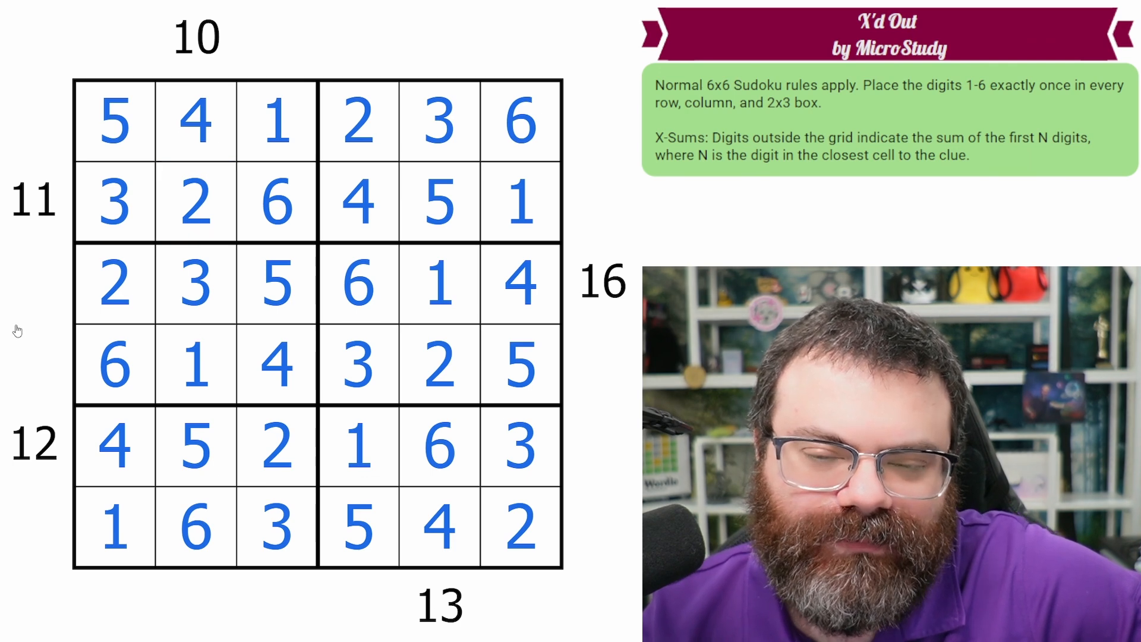
{"action": "left_click", "coordinate": [195, 201]}
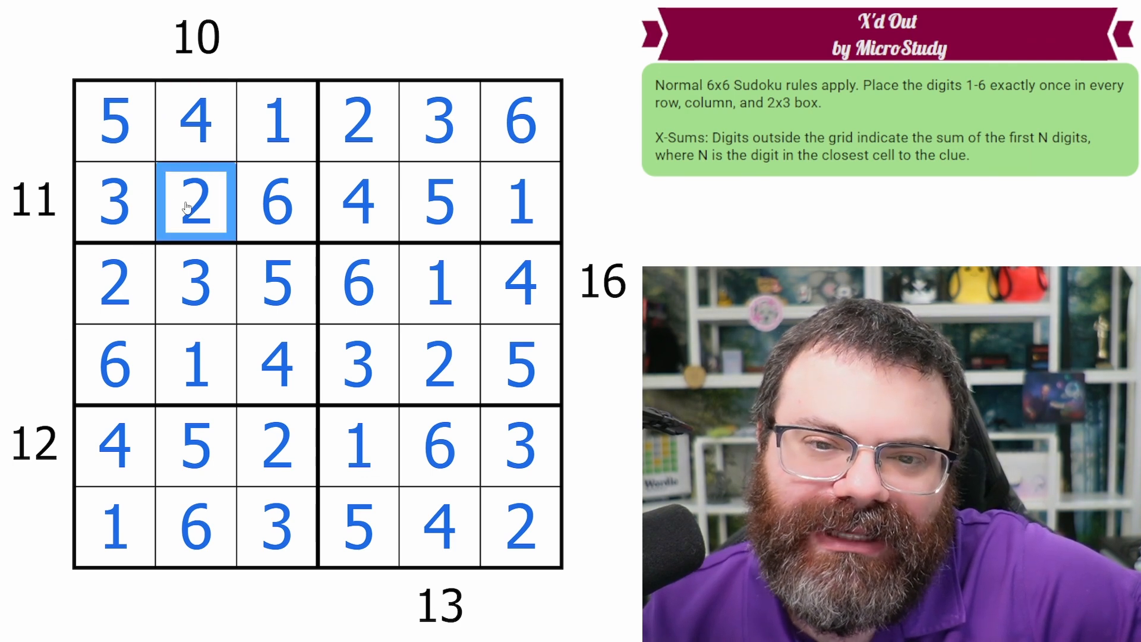
{"action": "left_click", "coordinate": [114, 203]}
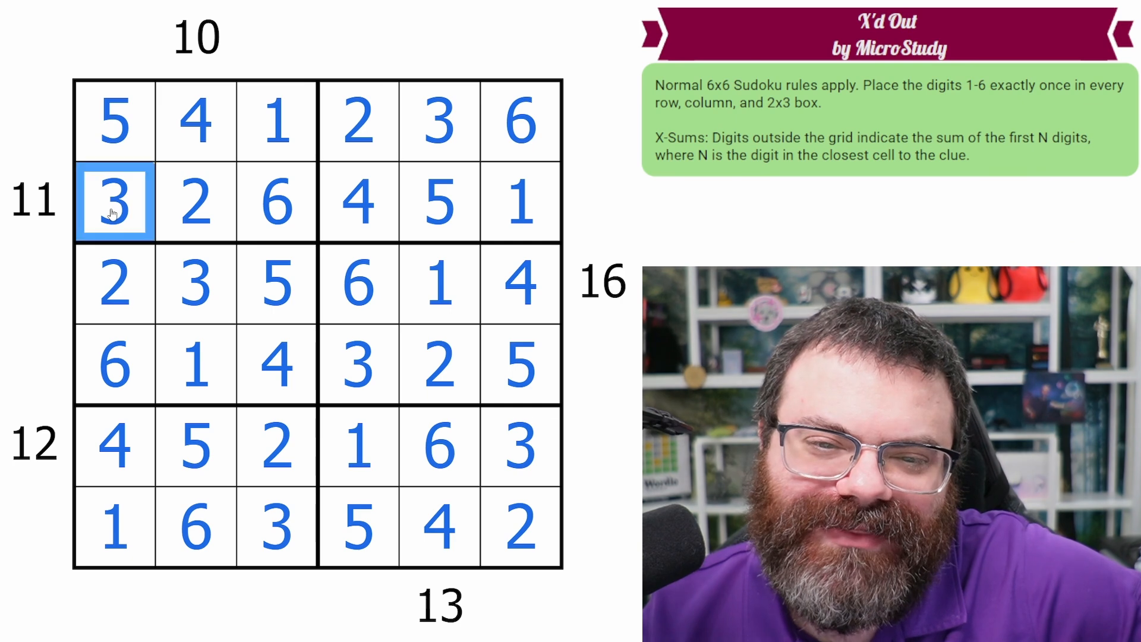
{"action": "left_click", "coordinate": [195, 120]}
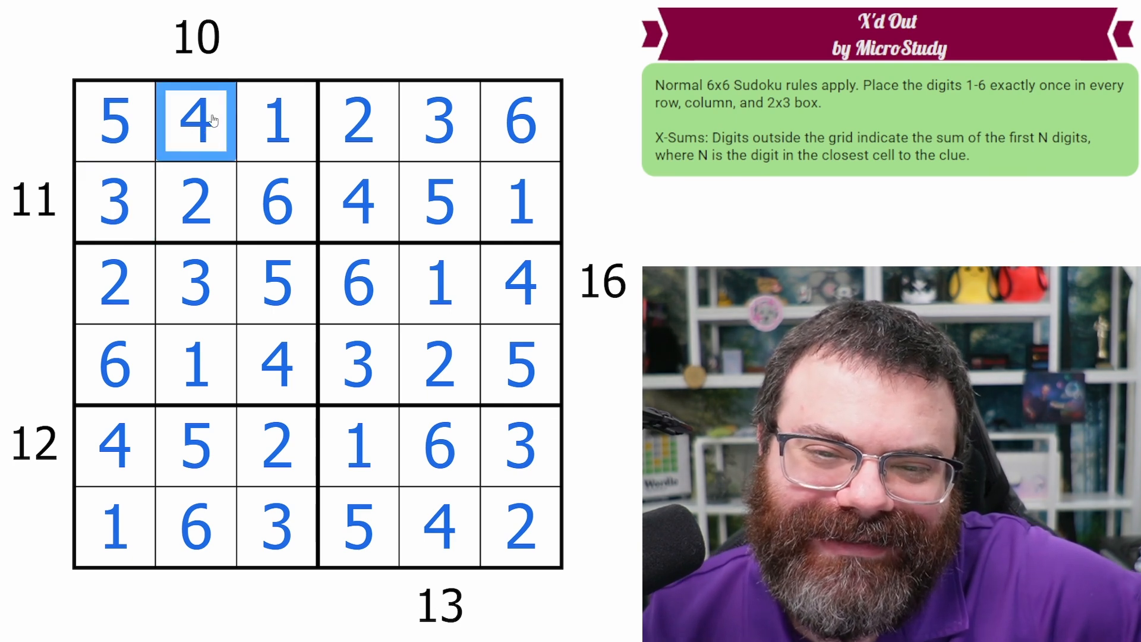
{"action": "left_click", "coordinate": [276, 284]}
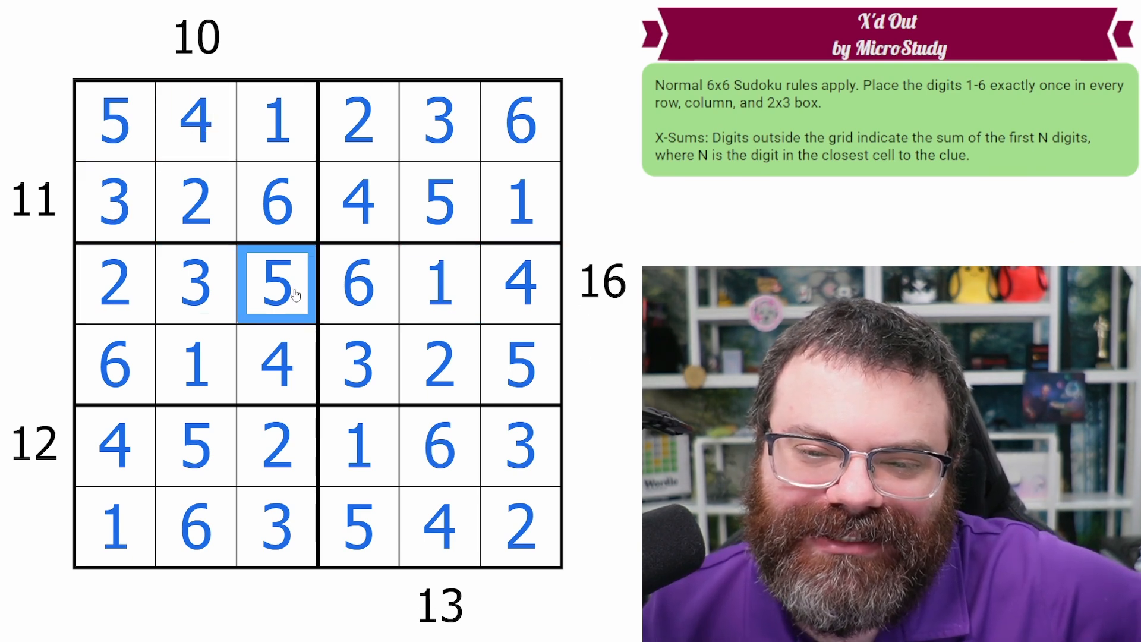